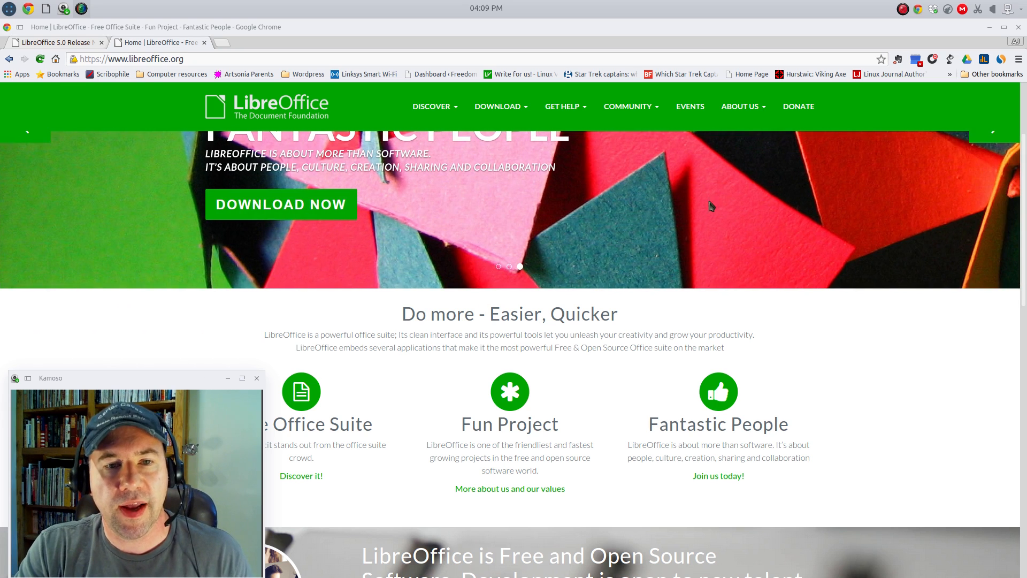
# Go to the LibreOffice Fresh download page from the site's Download menu
pyautogui.click(500, 106)
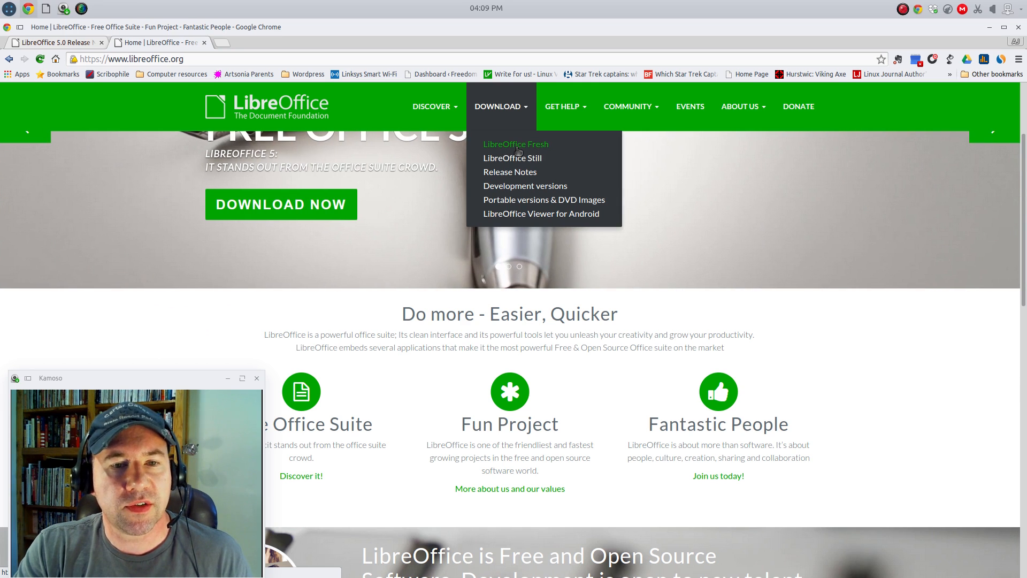
pyautogui.click(514, 144)
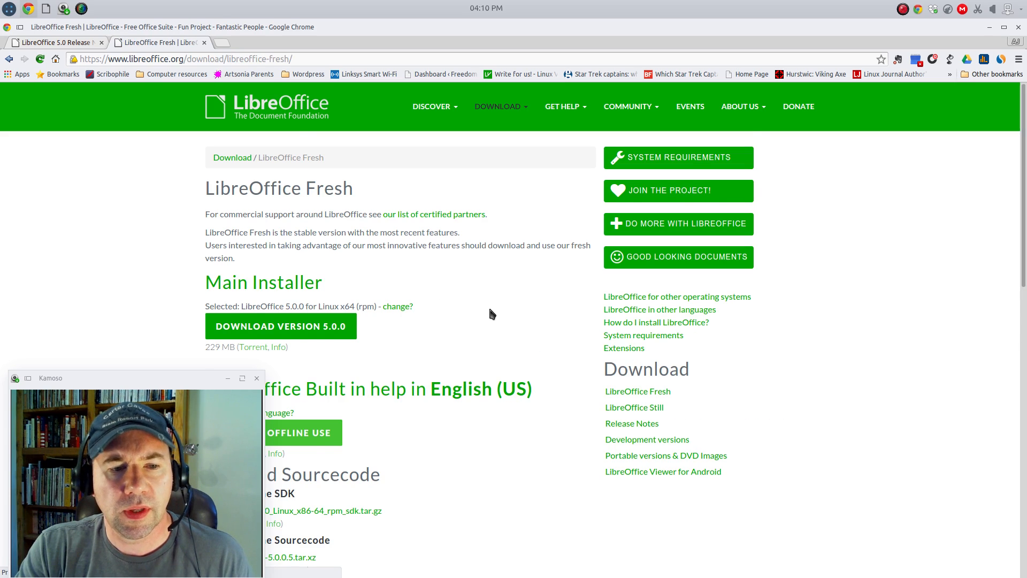
# Scroll down the Fresh page to the help pack, SDK and source code downloads
pyautogui.scroll(-3)
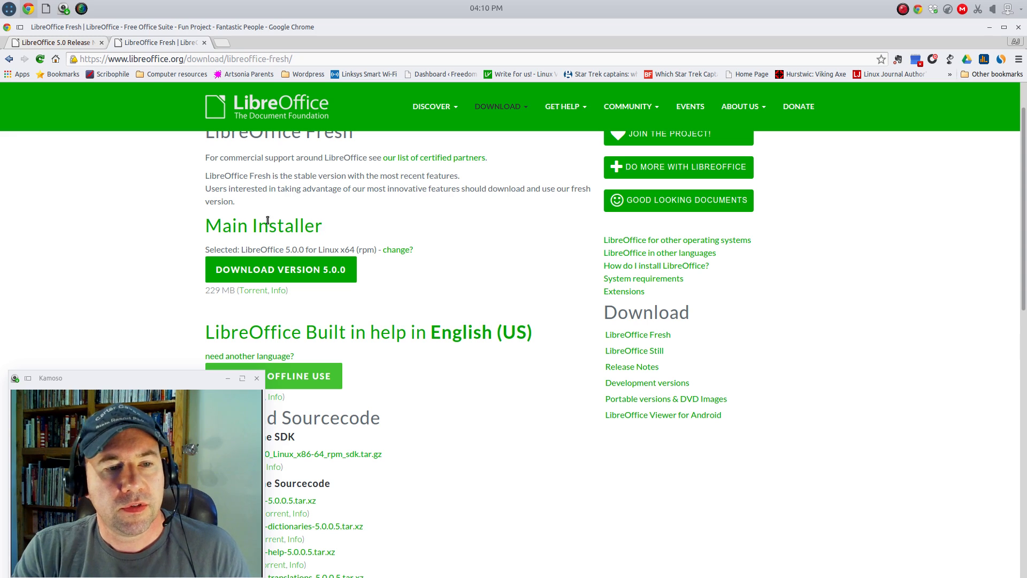
pyautogui.moveTo(339, 237)
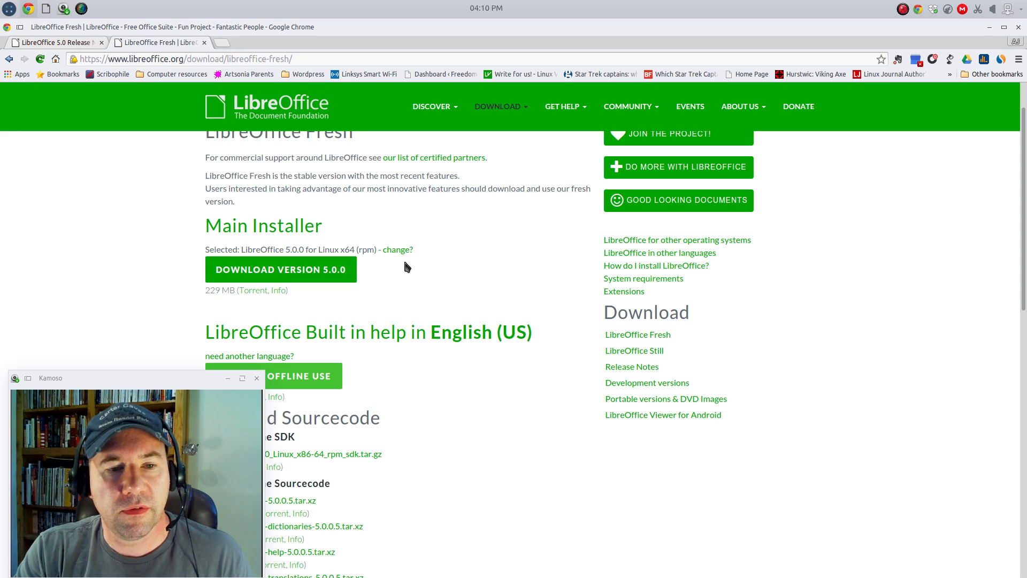
pyautogui.moveTo(395, 252)
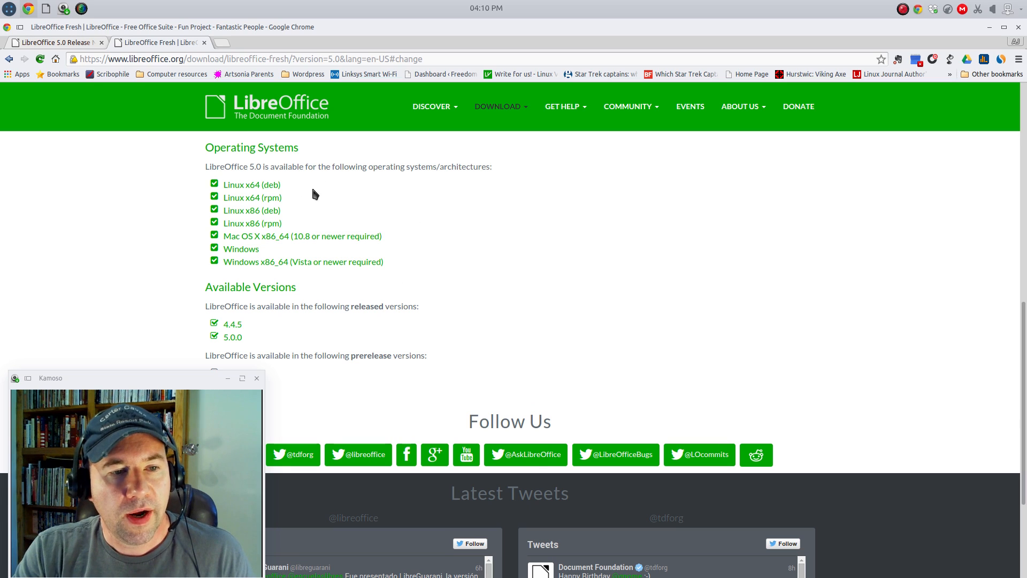
pyautogui.moveTo(315, 287)
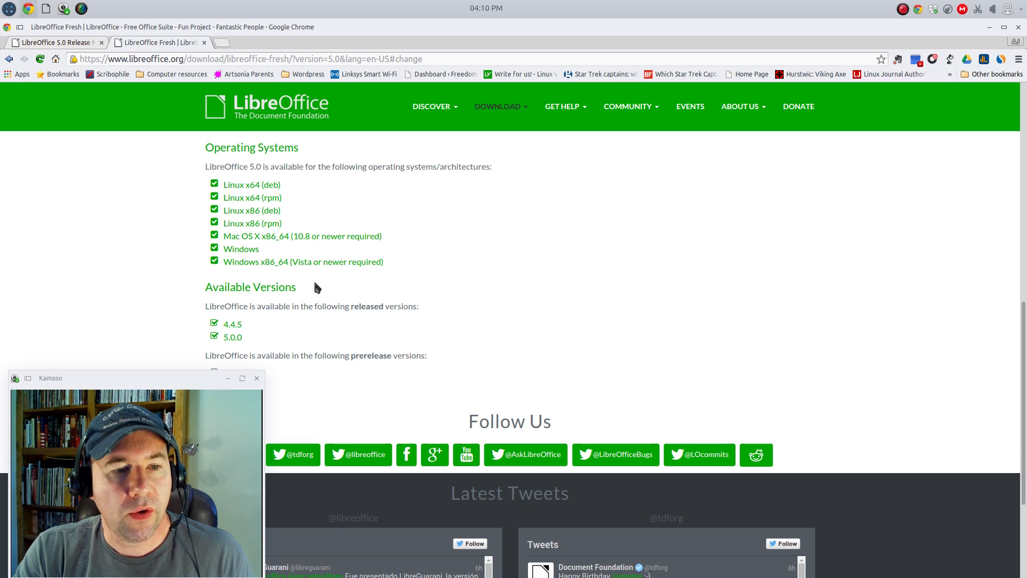
# Scroll down the Fresh download page past the 5.0.0 Linux x64 (rpm) installer
pyautogui.scroll(-3)
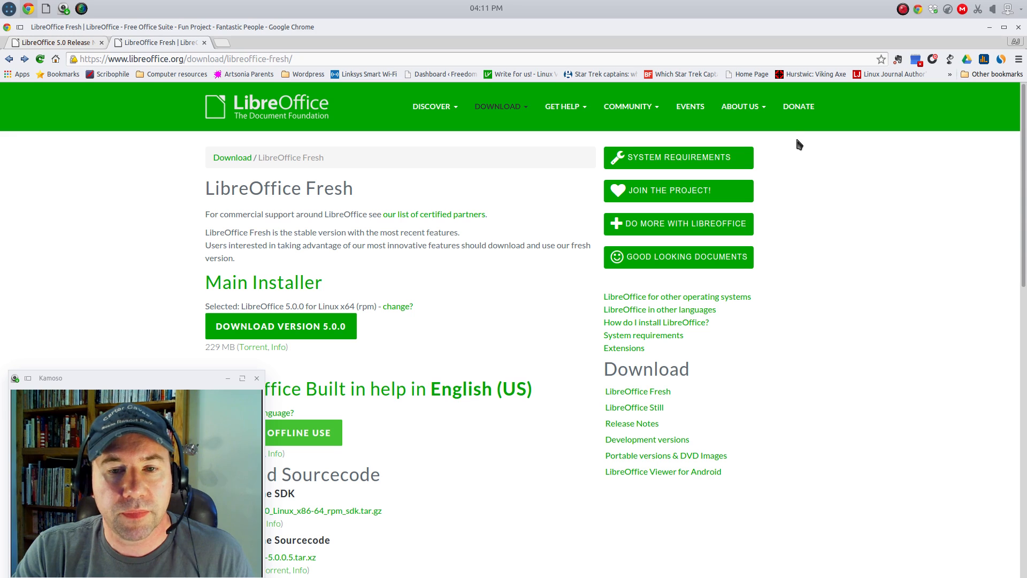
pyautogui.moveTo(799, 132)
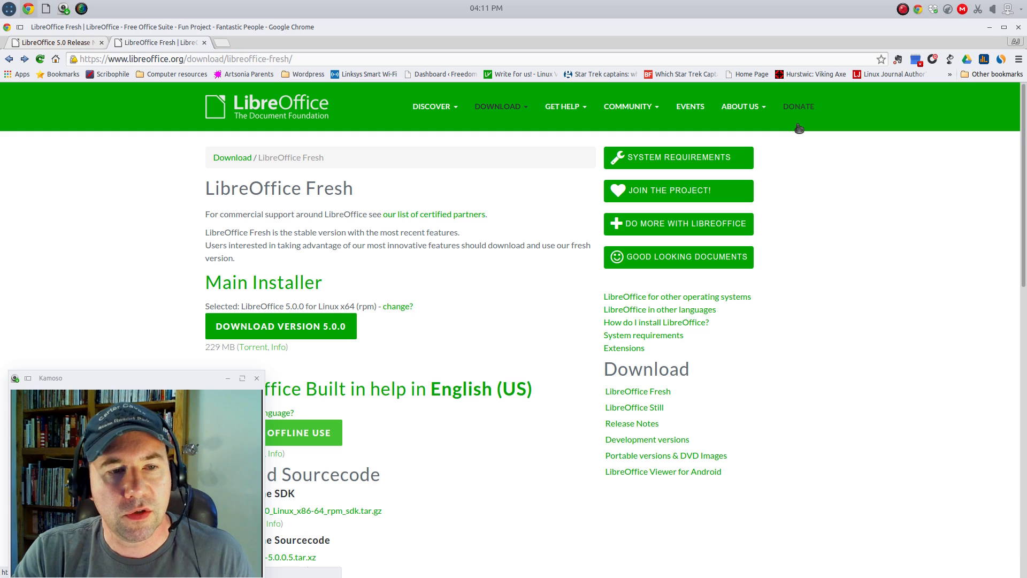
pyautogui.moveTo(812, 223)
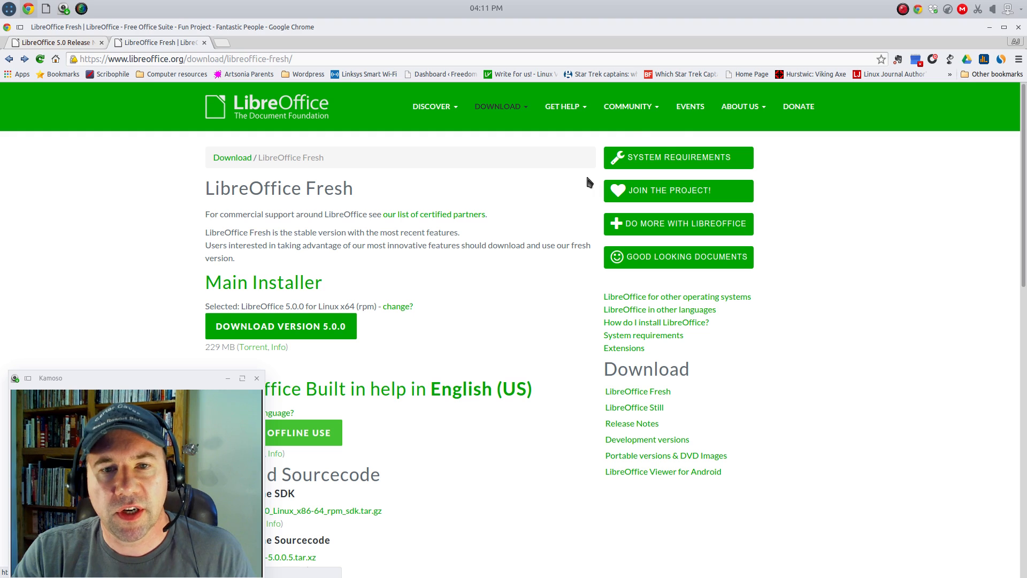
pyautogui.moveTo(567, 143)
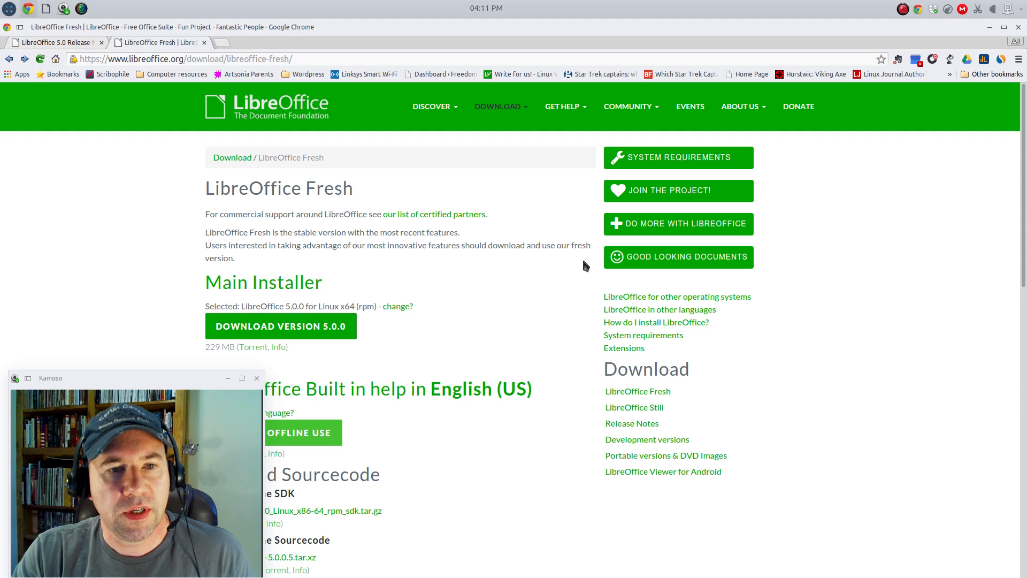
pyautogui.moveTo(325, 210)
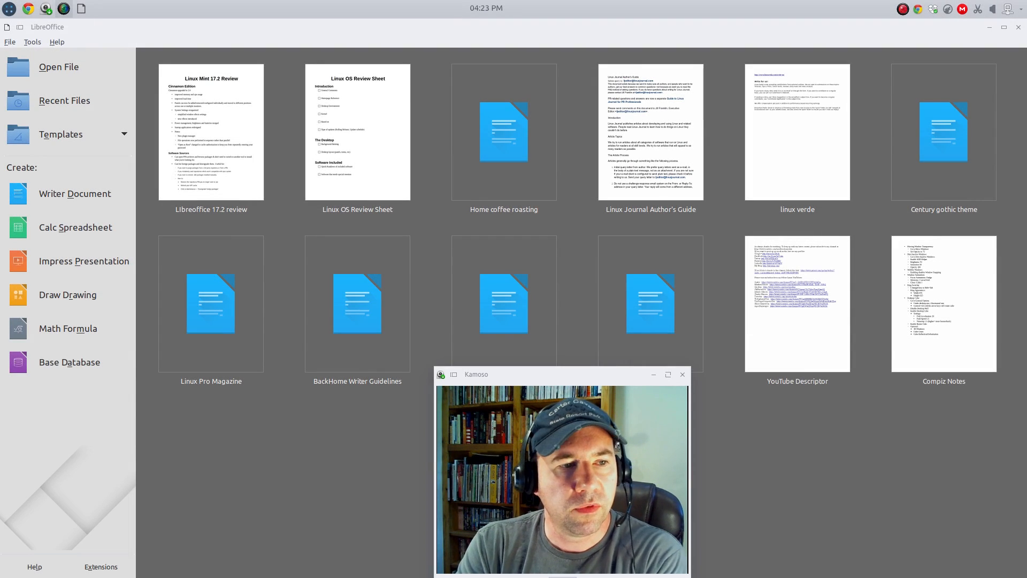
pyautogui.moveTo(68, 261)
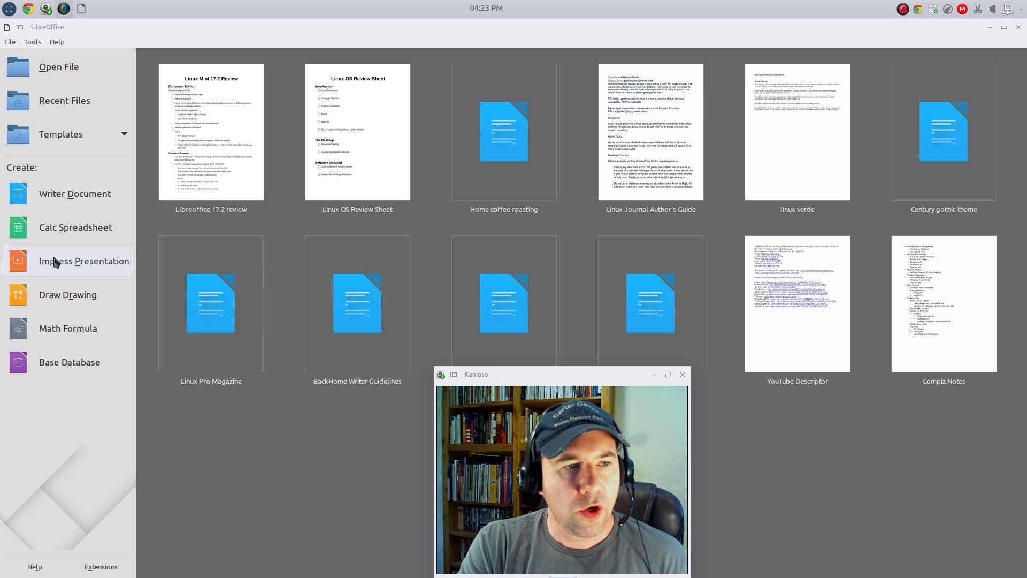
pyautogui.moveTo(59, 258)
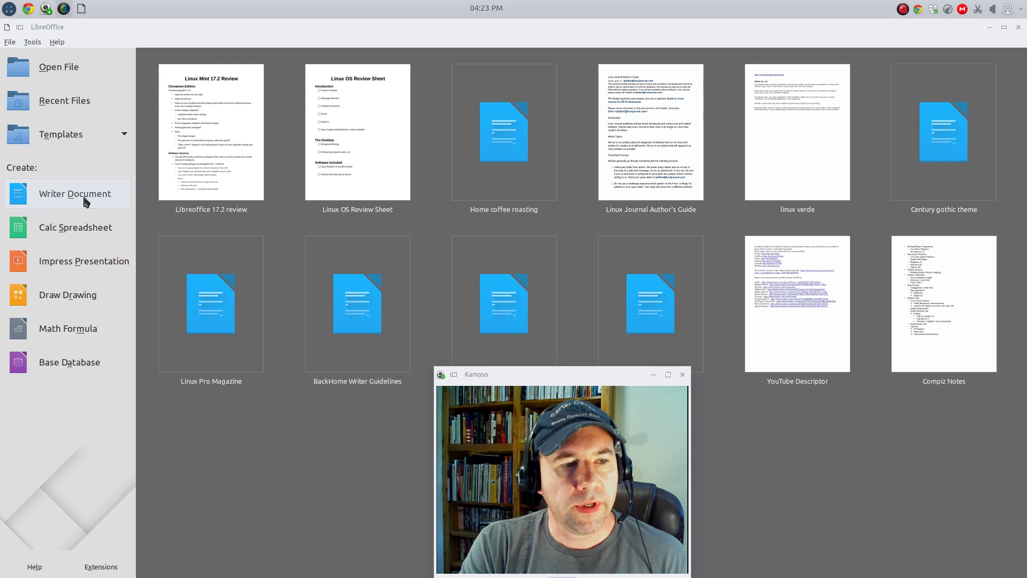
pyautogui.moveTo(84, 227)
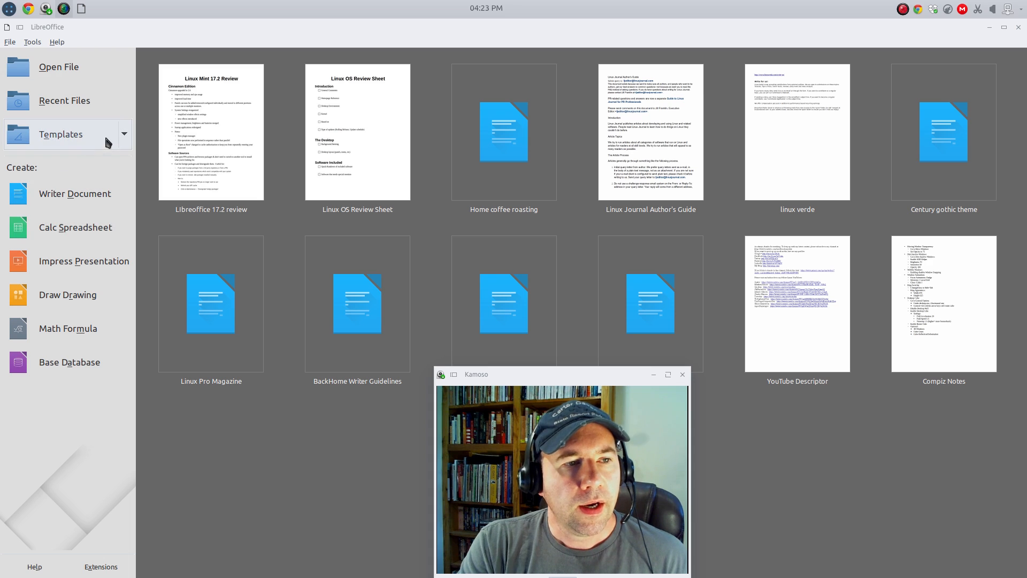
pyautogui.moveTo(71, 101)
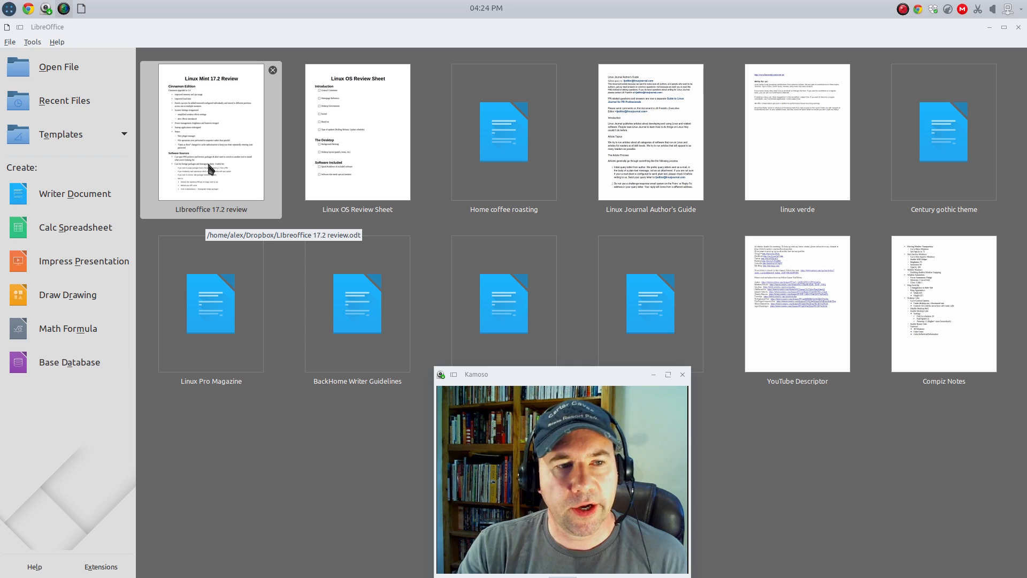
# Open the 'Libreoffice 17.2 review' document from the Start Center
pyautogui.doubleClick(210, 130)
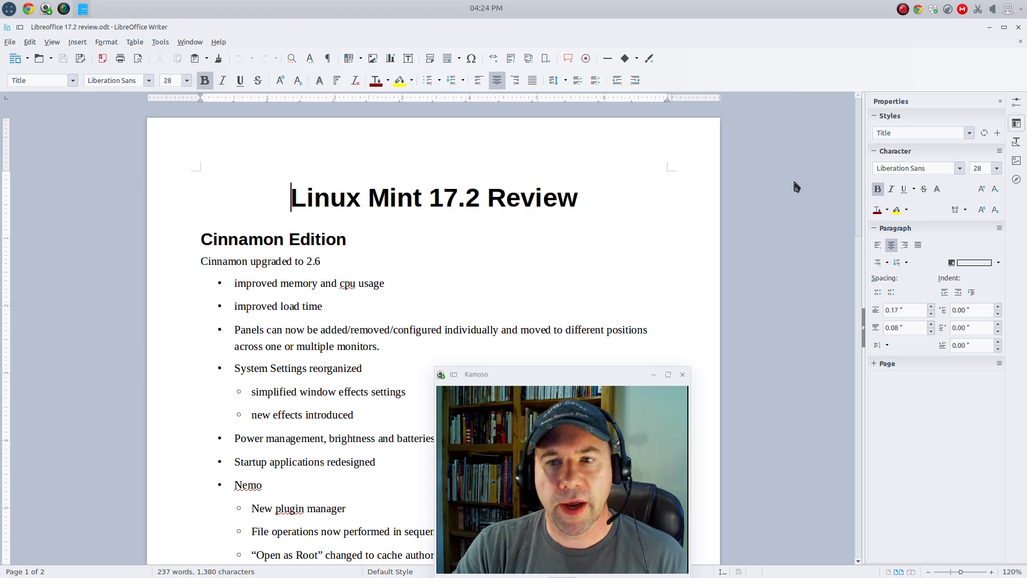
pyautogui.moveTo(910, 87)
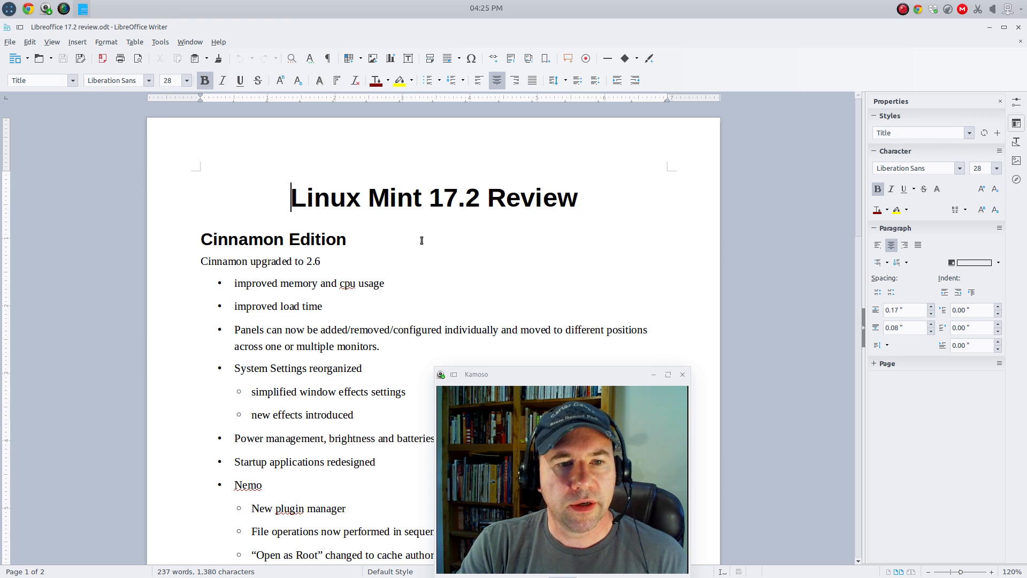
# Apply the Title style to the 'Linux Mint 17.2 Review' heading
pyautogui.moveTo(345, 197); pyautogui.dragTo(576, 197)
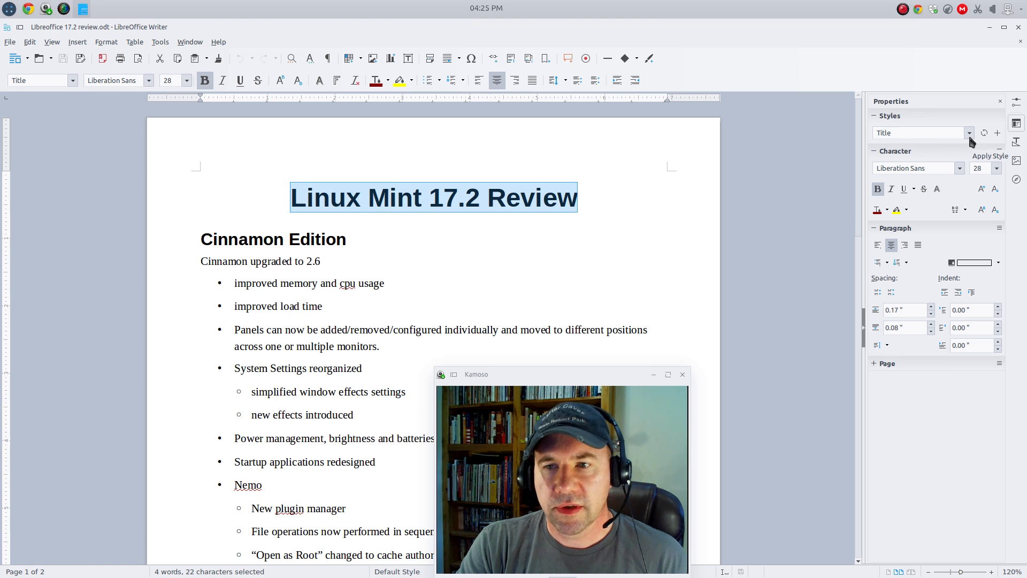
pyautogui.click(969, 133)
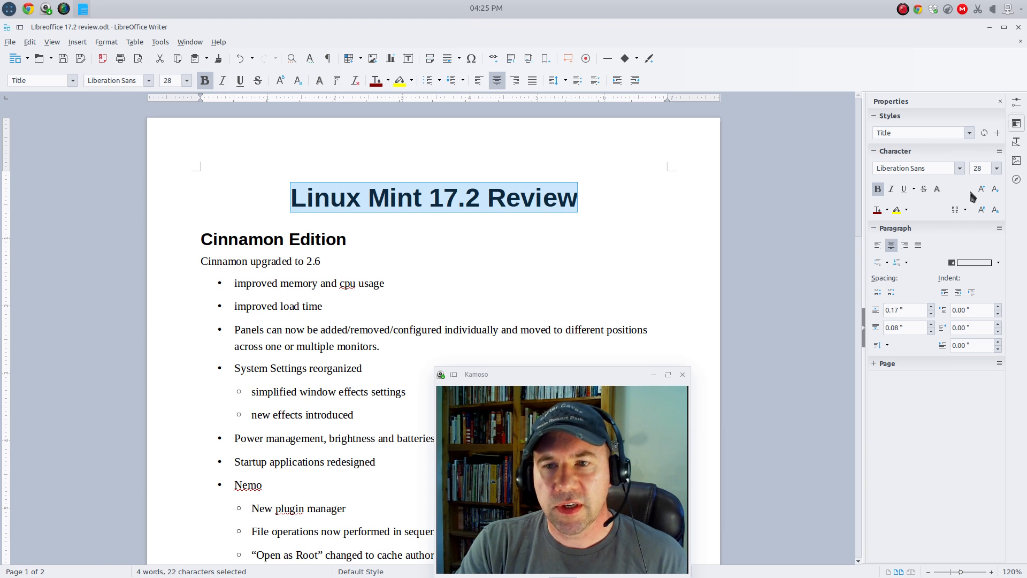
pyautogui.moveTo(605, 230)
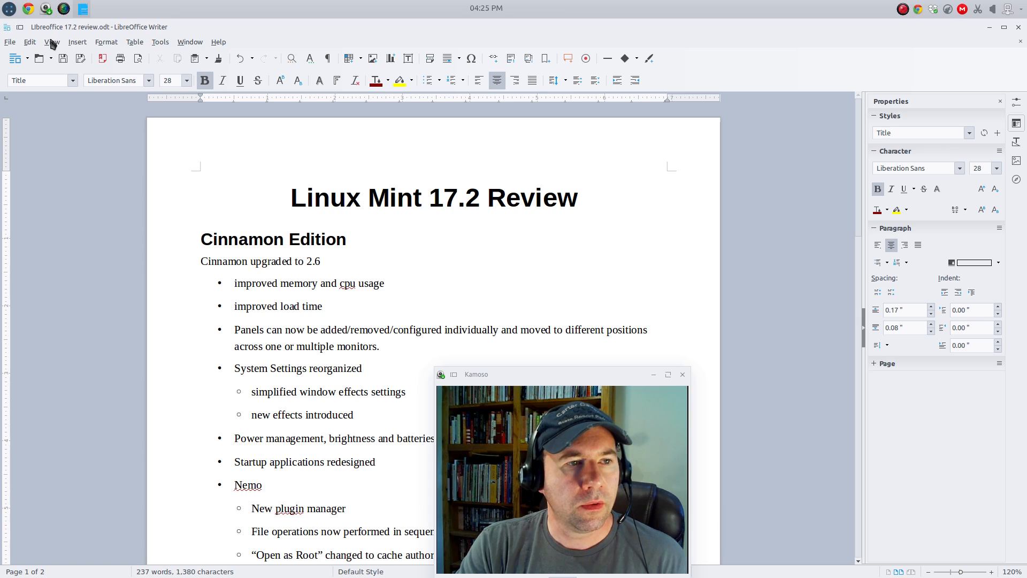
# Hide the Formatting toolbar via View > Toolbars
pyautogui.click(30, 42)
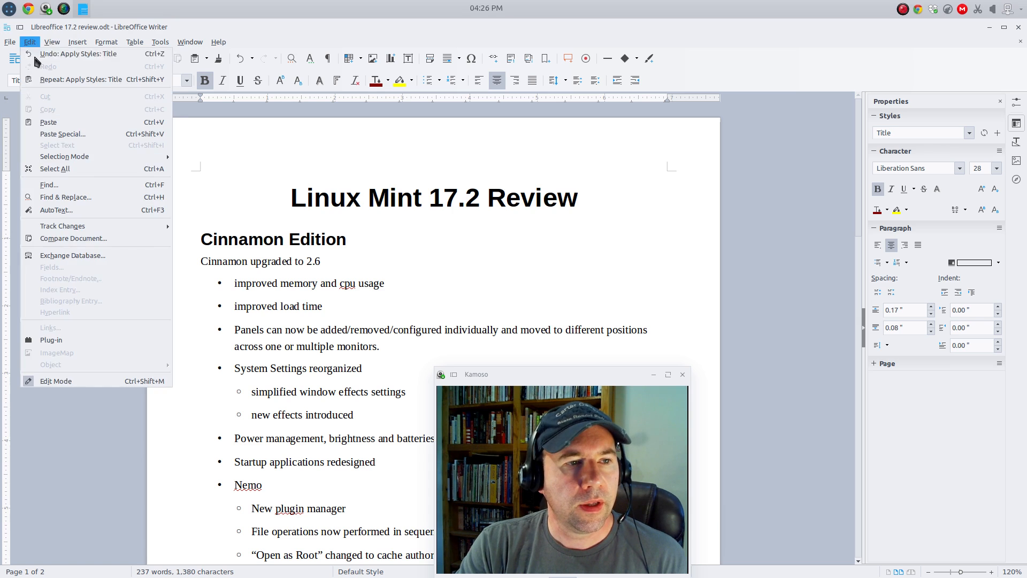
pyautogui.click(52, 42)
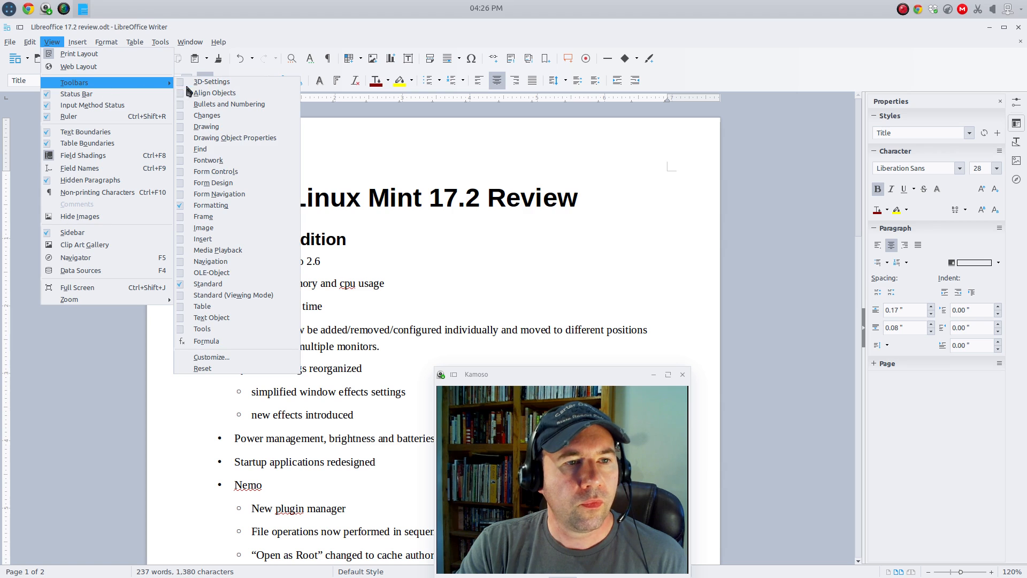
pyautogui.moveTo(210, 206)
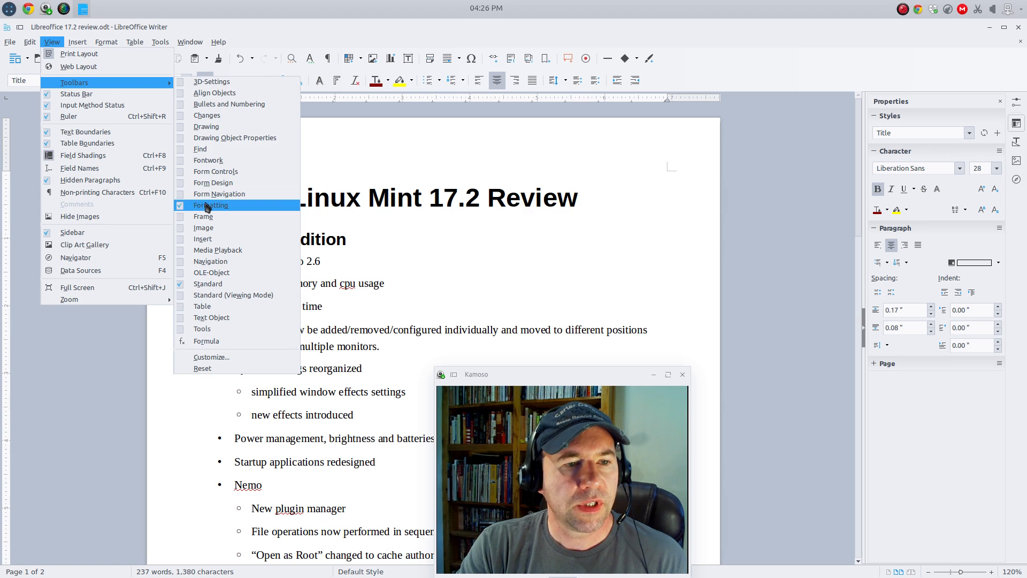
pyautogui.click(211, 206)
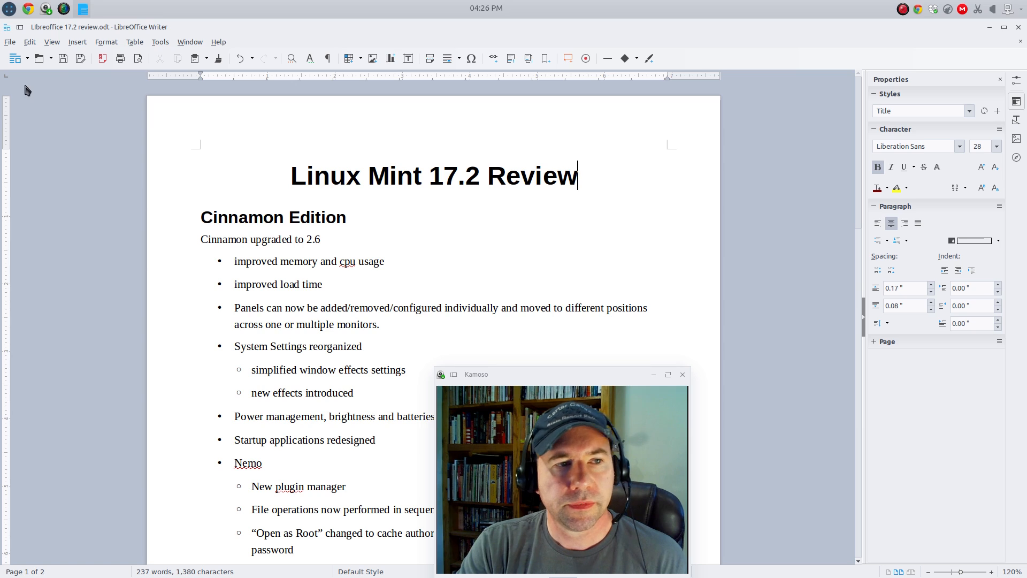
pyautogui.moveTo(700, 223)
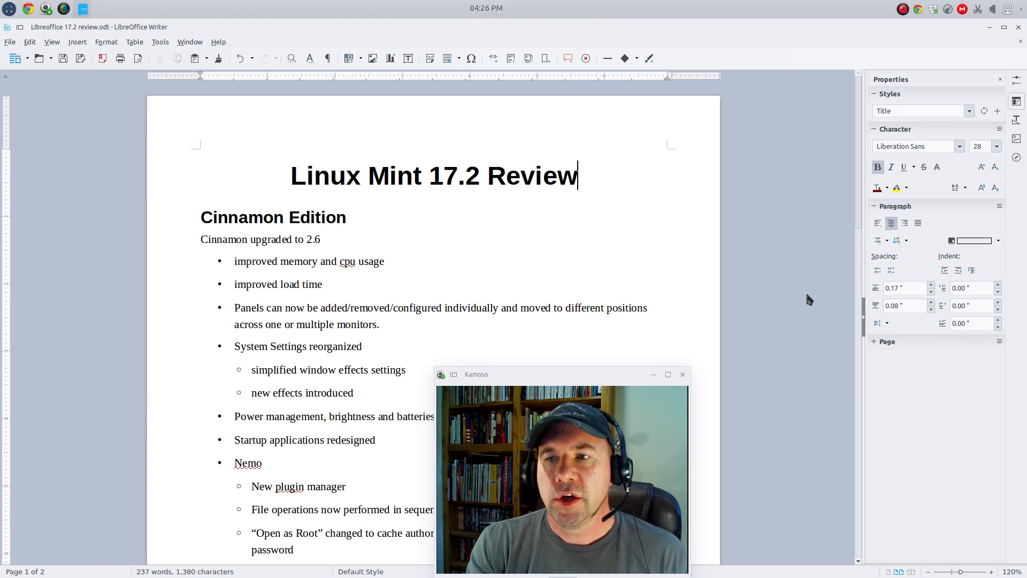
pyautogui.moveTo(812, 318)
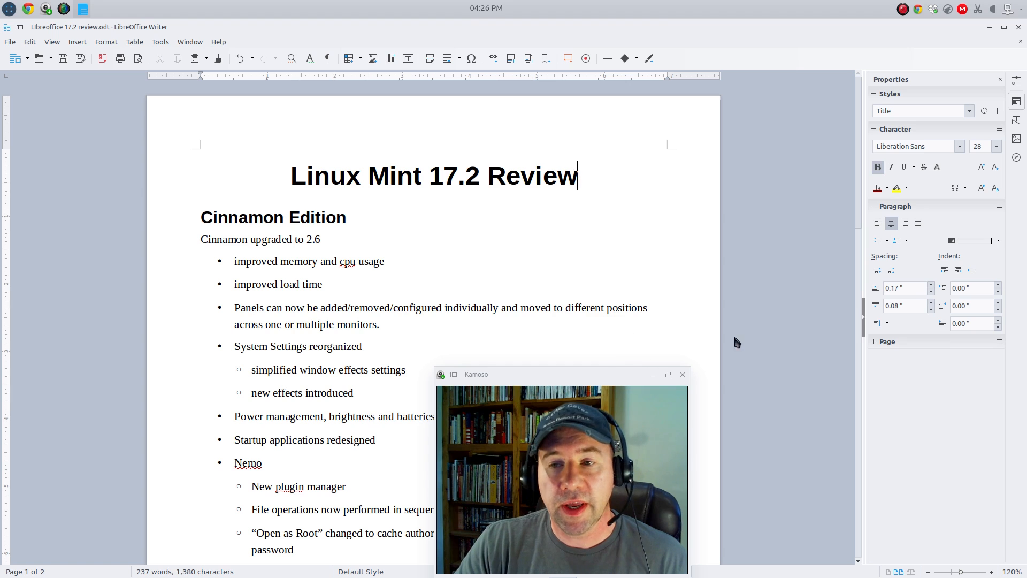
pyautogui.moveTo(844, 147)
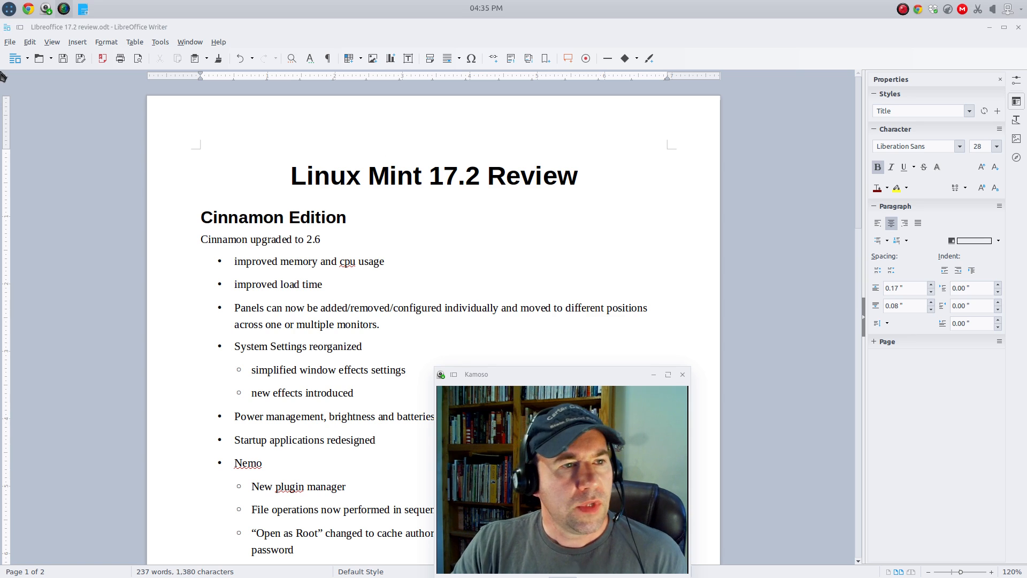
pyautogui.click(134, 41)
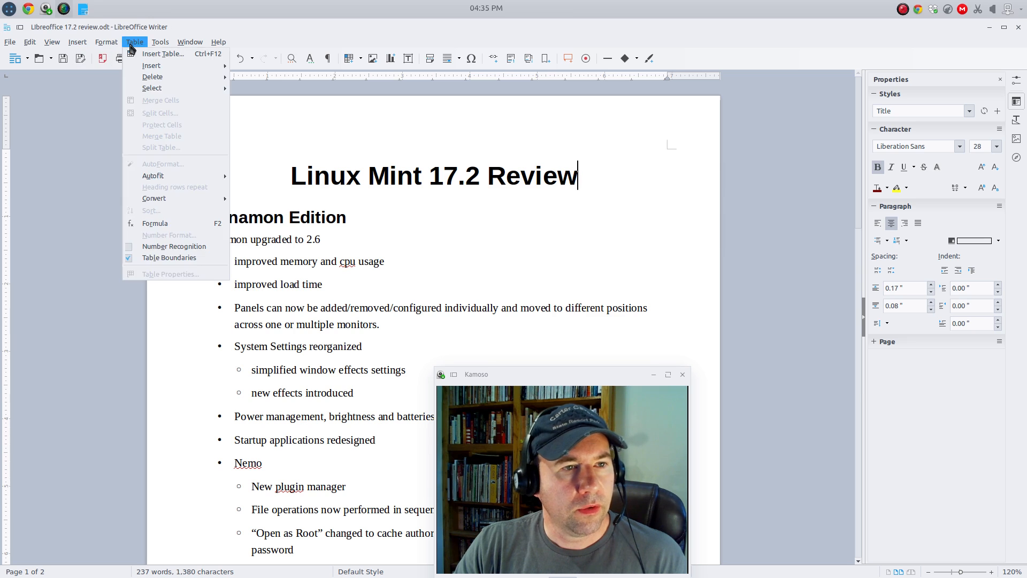
pyautogui.click(160, 42)
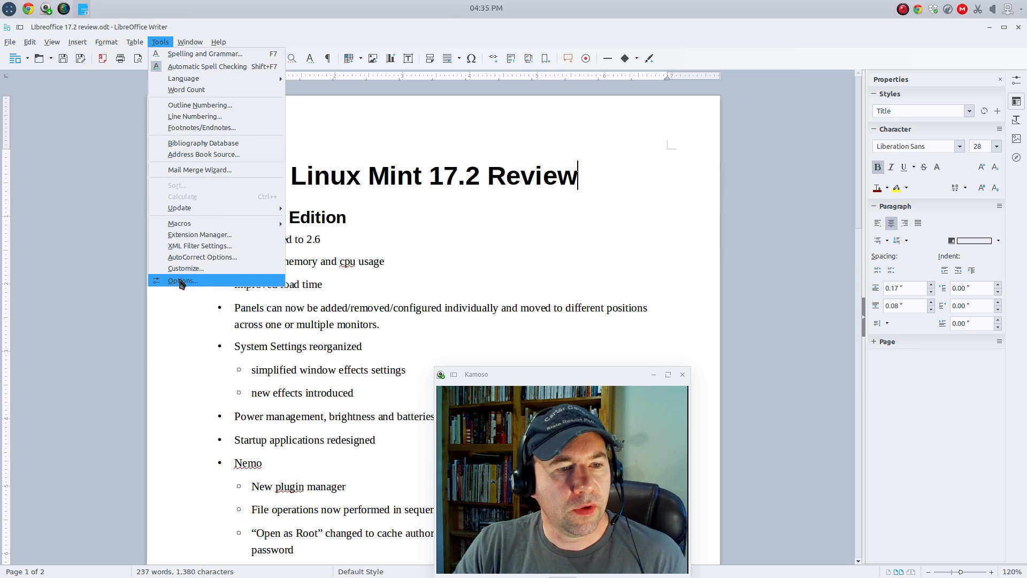
pyautogui.click(181, 281)
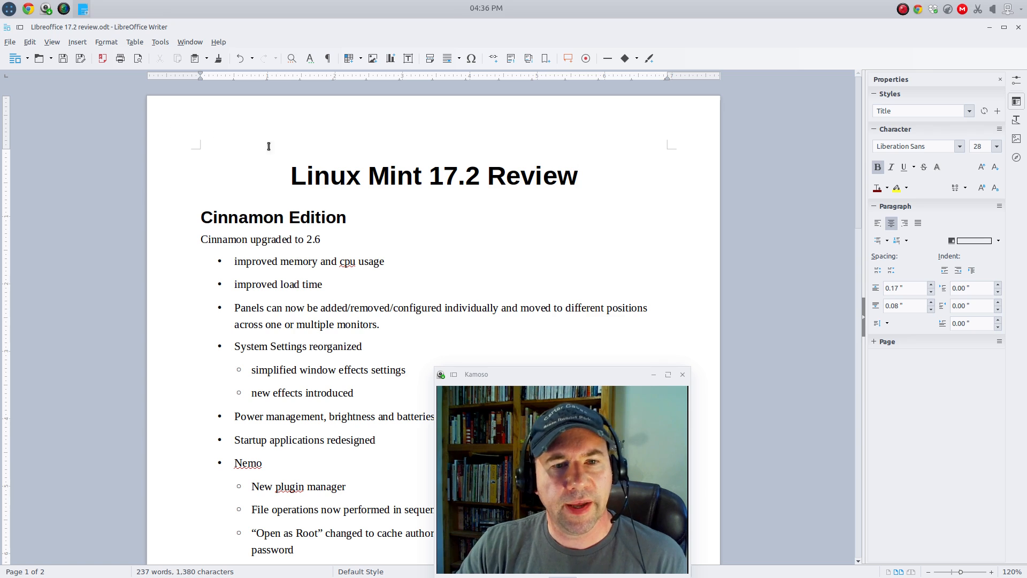
# Switch to the Untitled 1 document via the Window menu and bring up the photo's context menu
pyautogui.click(189, 42)
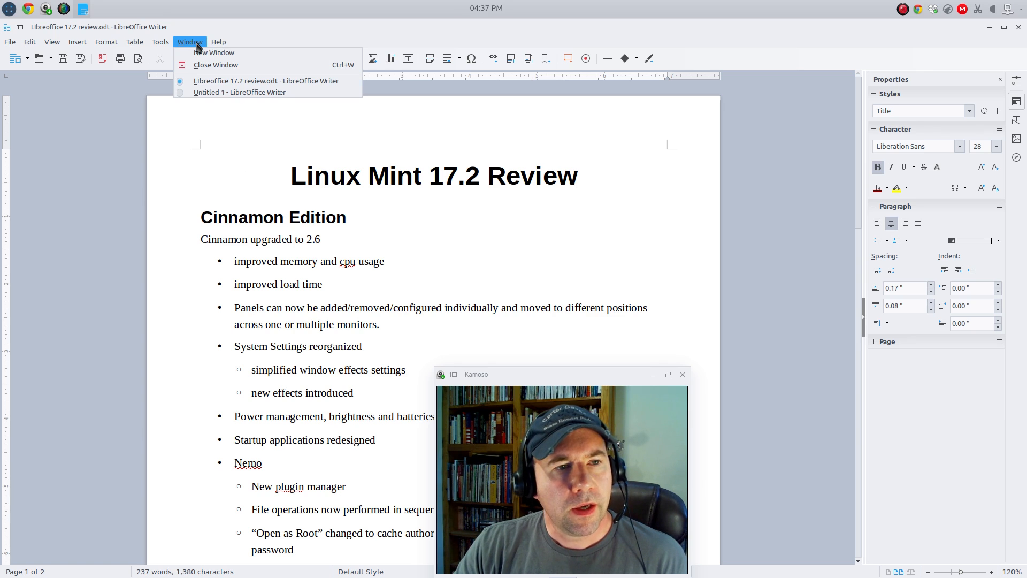
pyautogui.moveTo(239, 92)
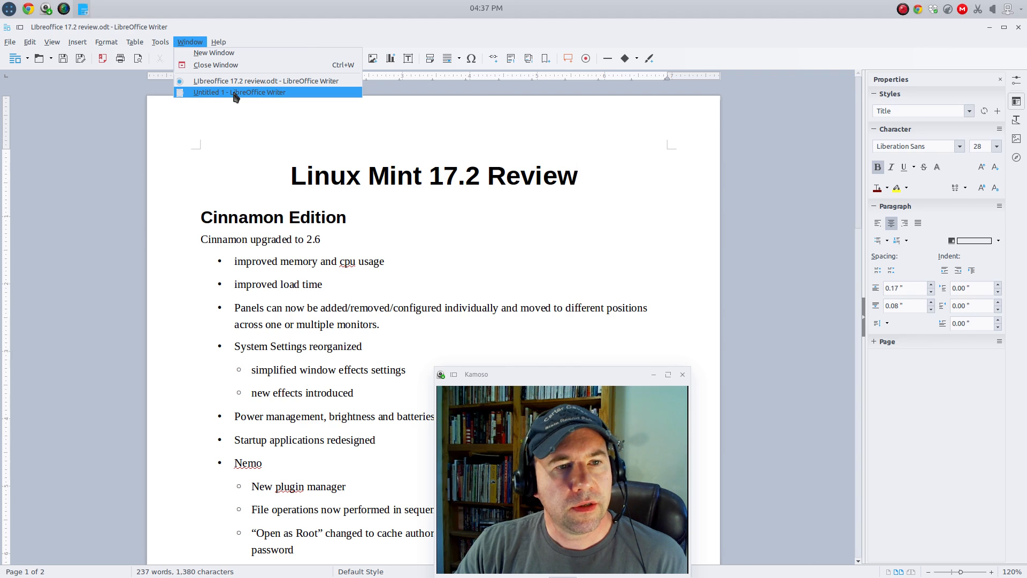
pyautogui.click(238, 92)
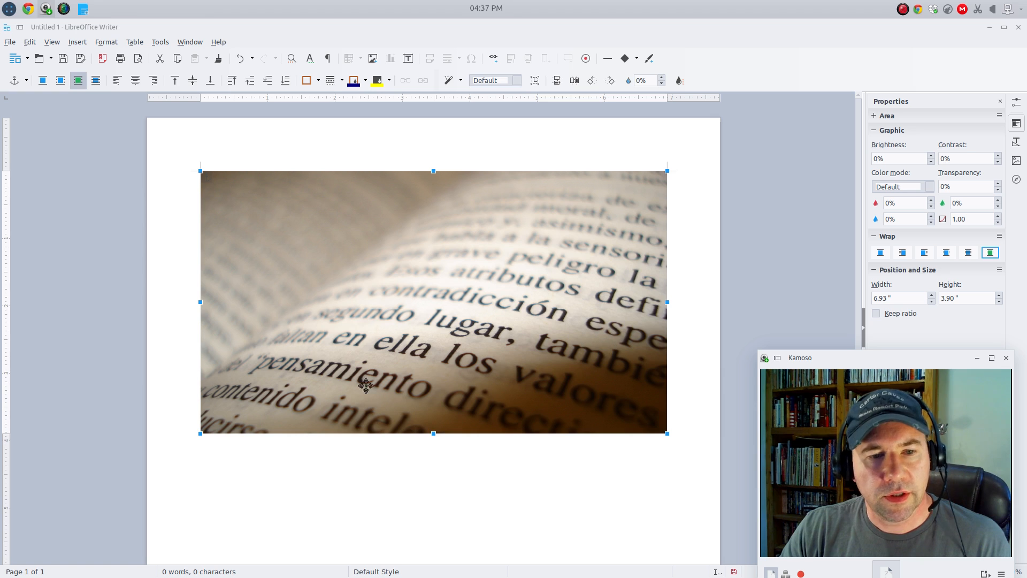
pyautogui.rightClick(623, 327)
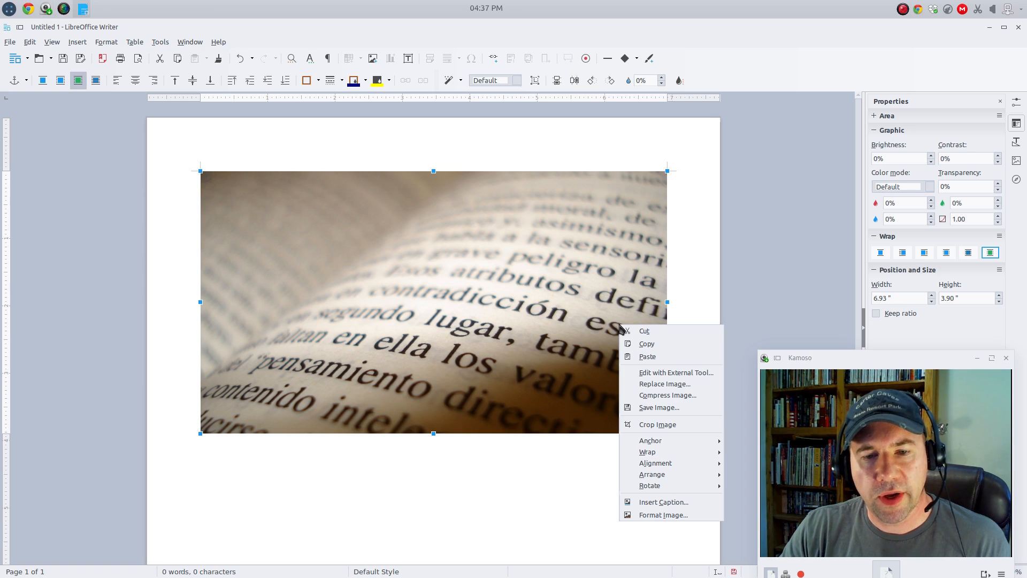
pyautogui.moveTo(657, 423)
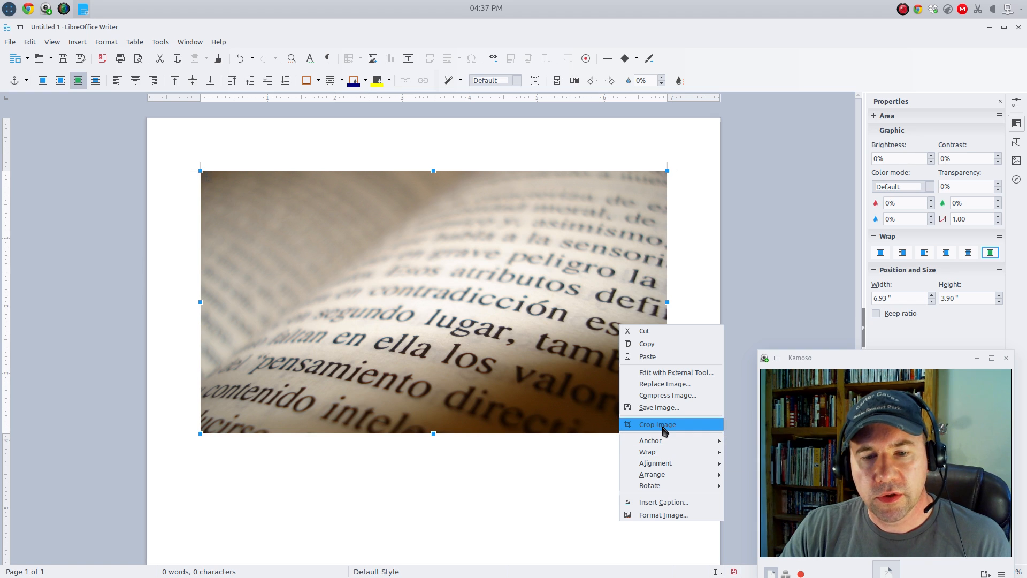
# Crop the book-page photo by dragging its right edge inward twice
pyautogui.click(655, 423)
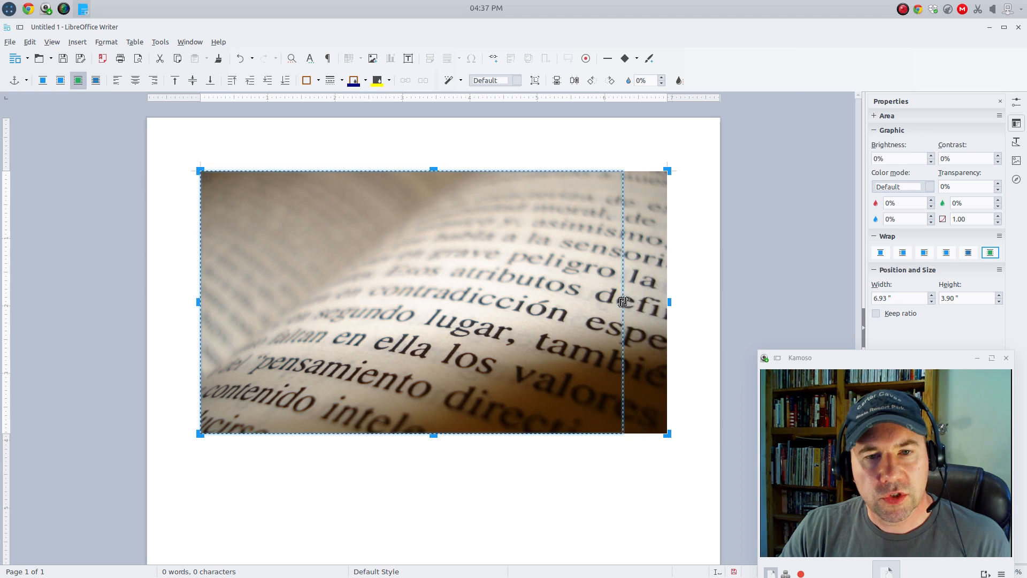
pyautogui.moveTo(667, 302); pyautogui.dragTo(645, 311)
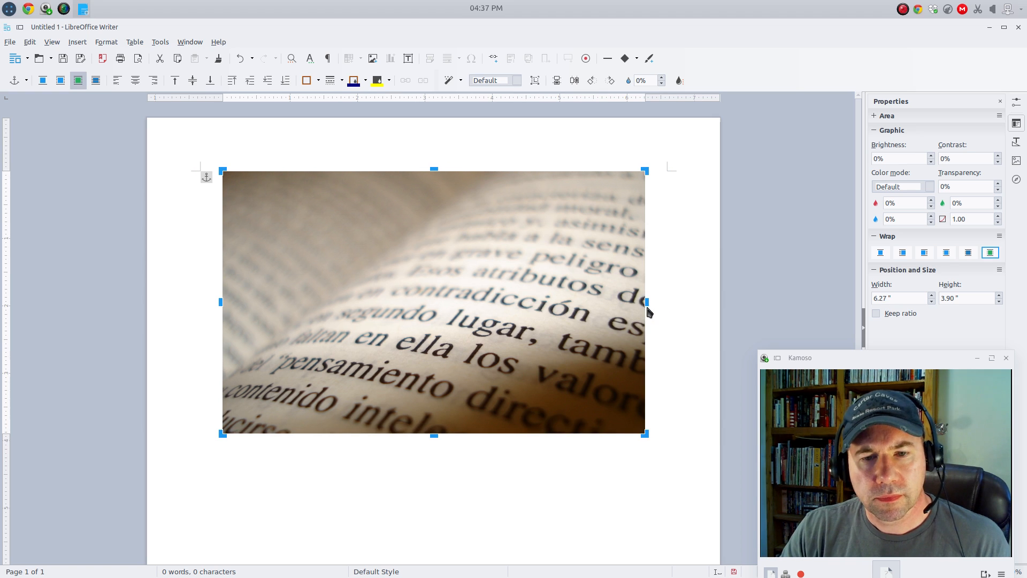
pyautogui.moveTo(645, 302); pyautogui.dragTo(627, 301)
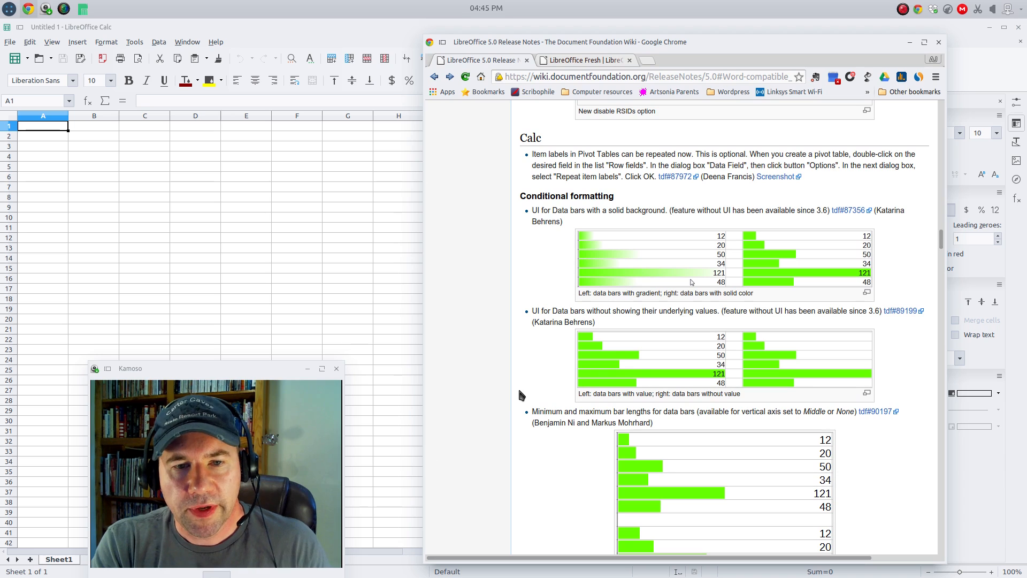
pyautogui.moveTo(654, 435)
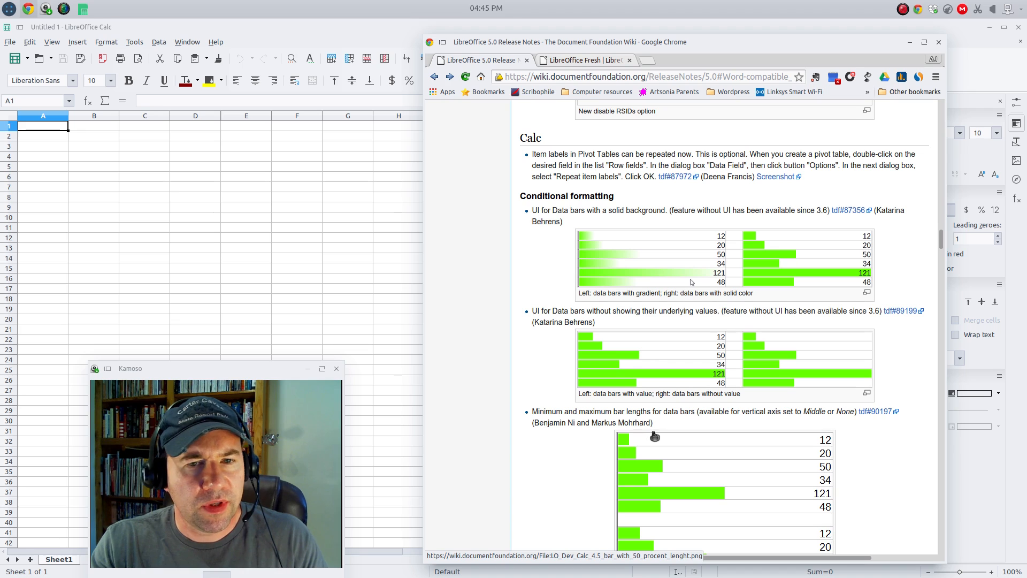
pyautogui.moveTo(567, 476)
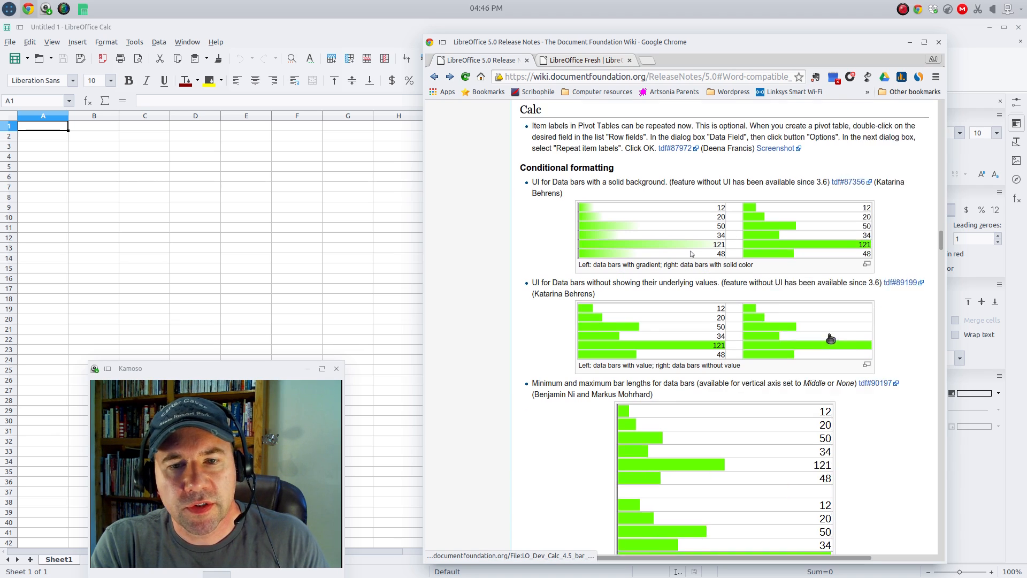
# Scroll through the Calc data bar examples to the Scientific and Number Format section
pyautogui.scroll(-3)
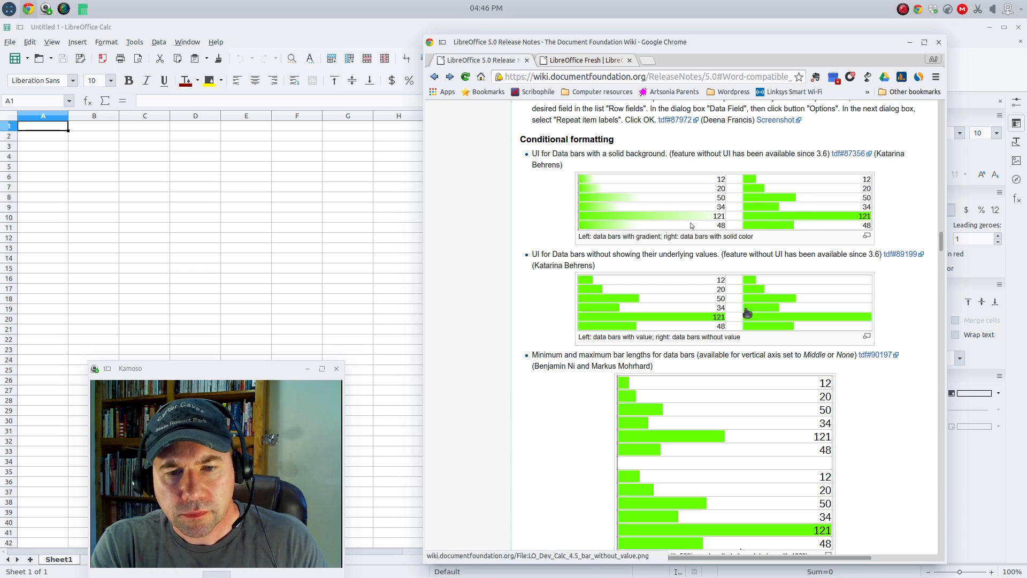
pyautogui.scroll(-3)
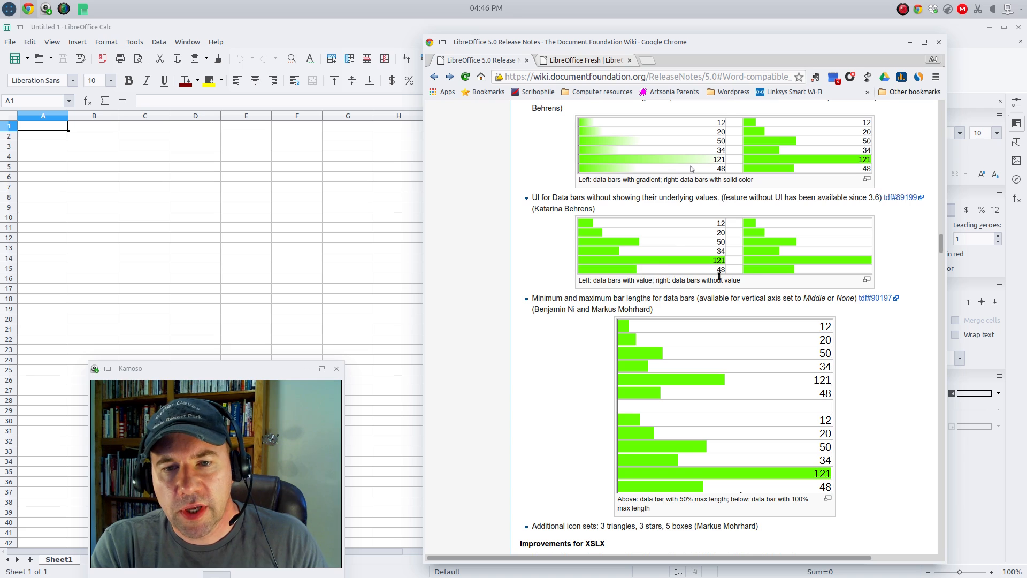
pyautogui.moveTo(641, 263)
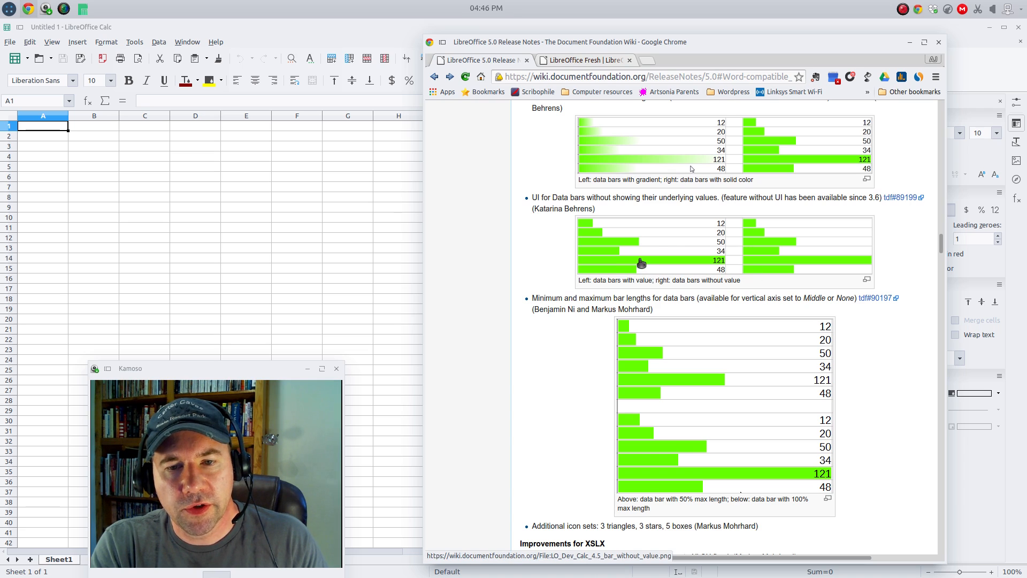
pyautogui.moveTo(821, 462)
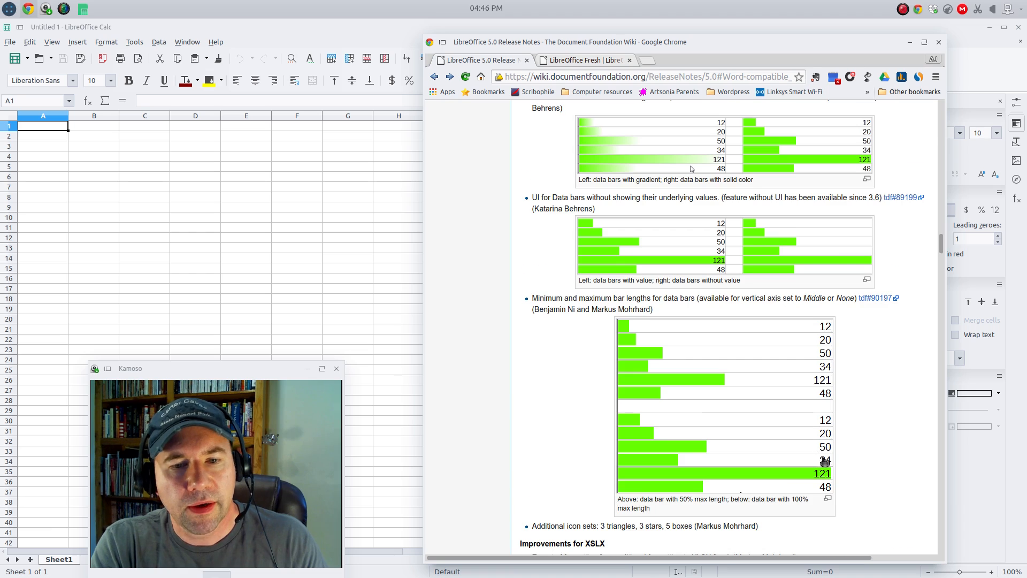
pyautogui.scroll(-3)
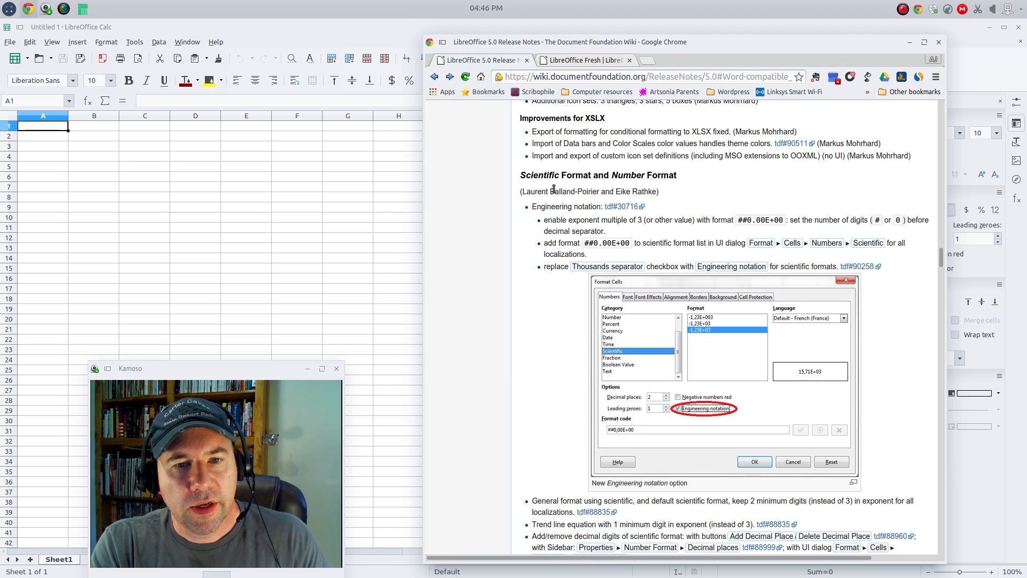
pyautogui.moveTo(738, 235)
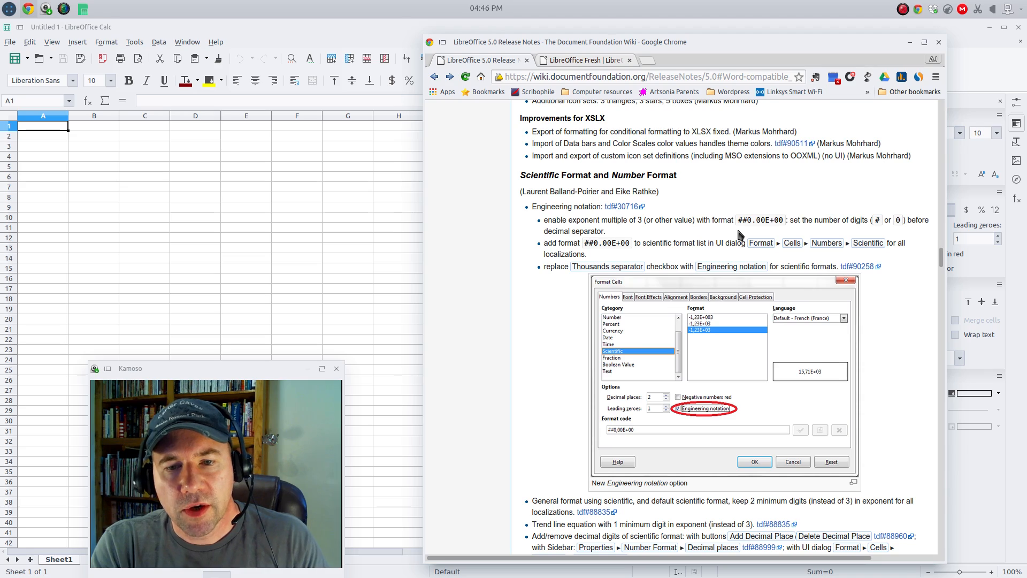
# Scroll past the formula engine, A:A references and image cropping notes to the Impress and Draw section
pyautogui.scroll(-3)
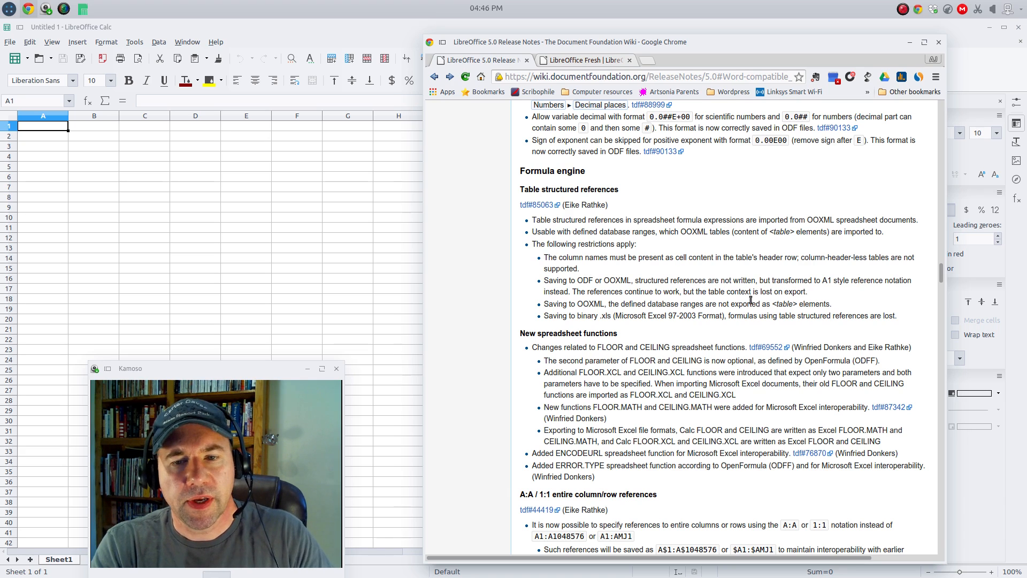
pyautogui.scroll(-3)
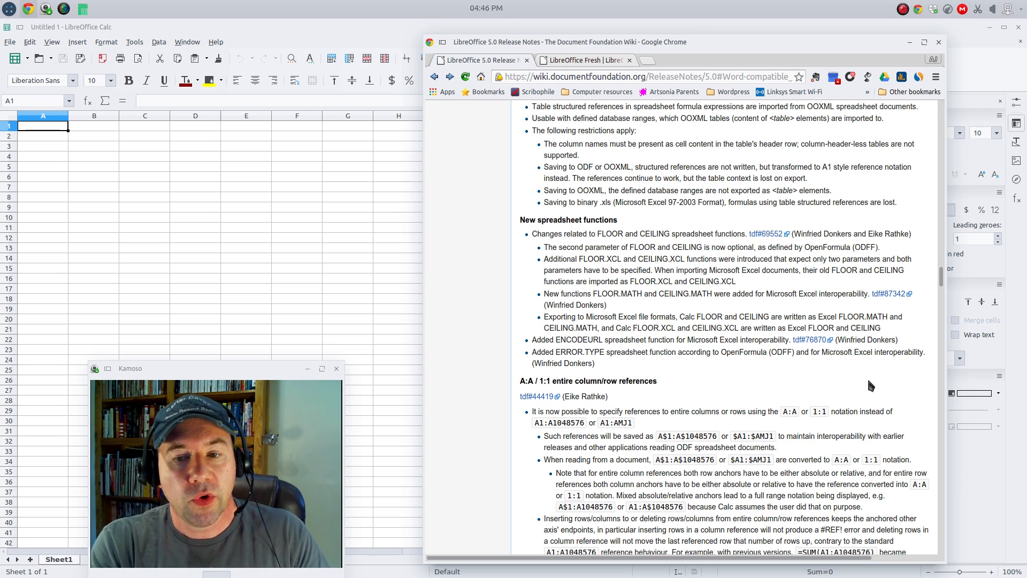
pyautogui.scroll(-3)
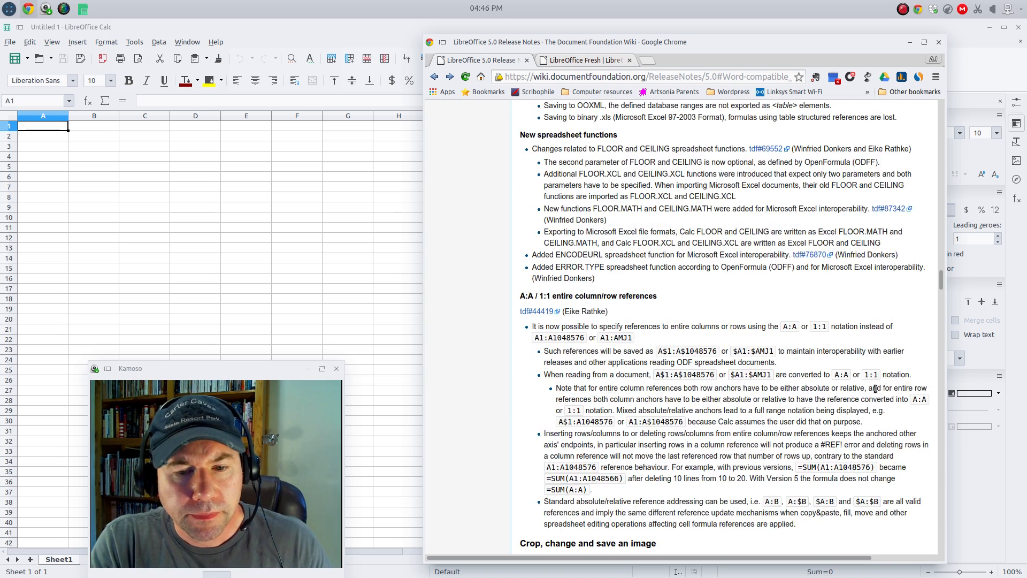
pyautogui.scroll(-3)
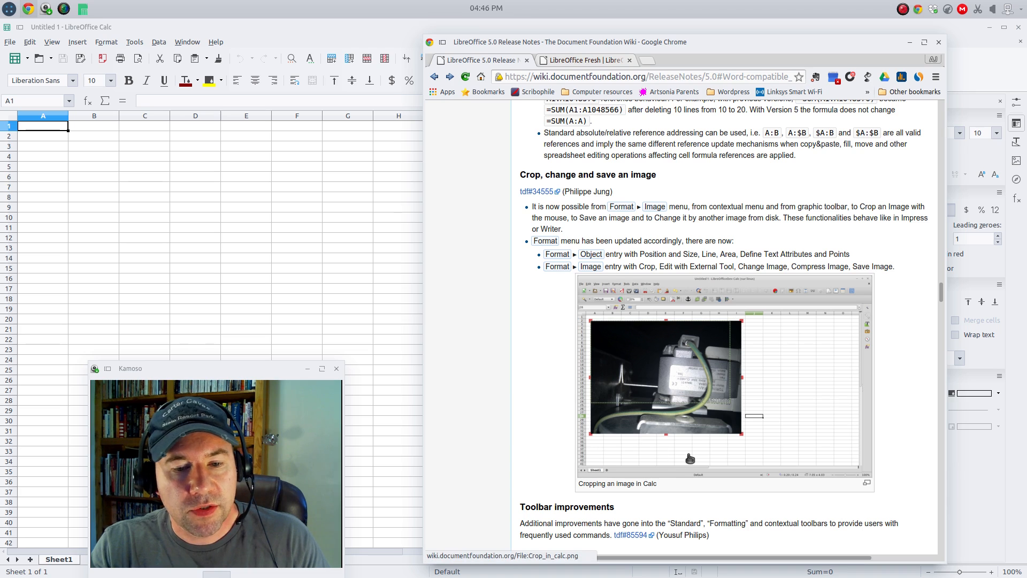
pyautogui.scroll(-3)
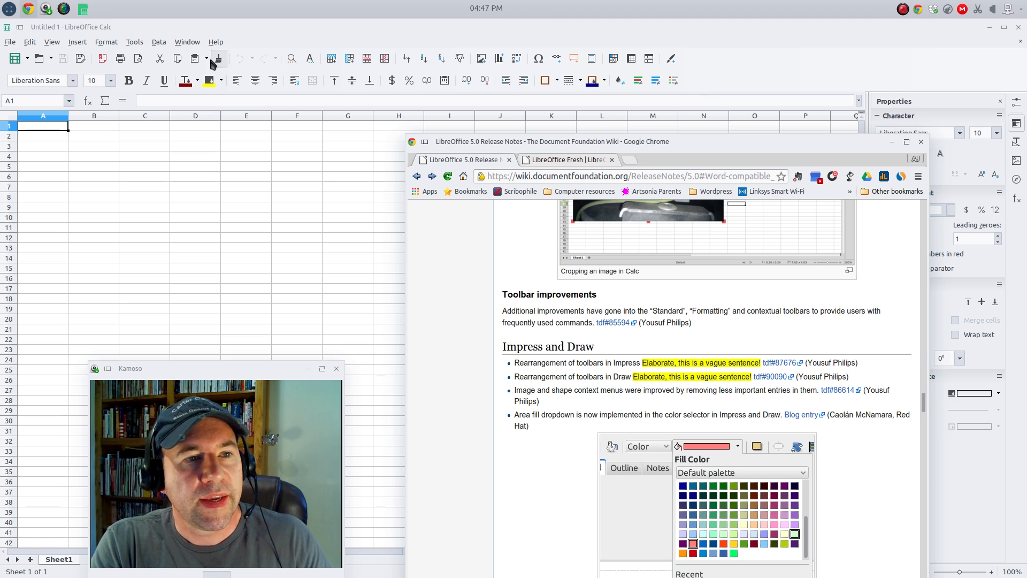
pyautogui.moveTo(696, 78)
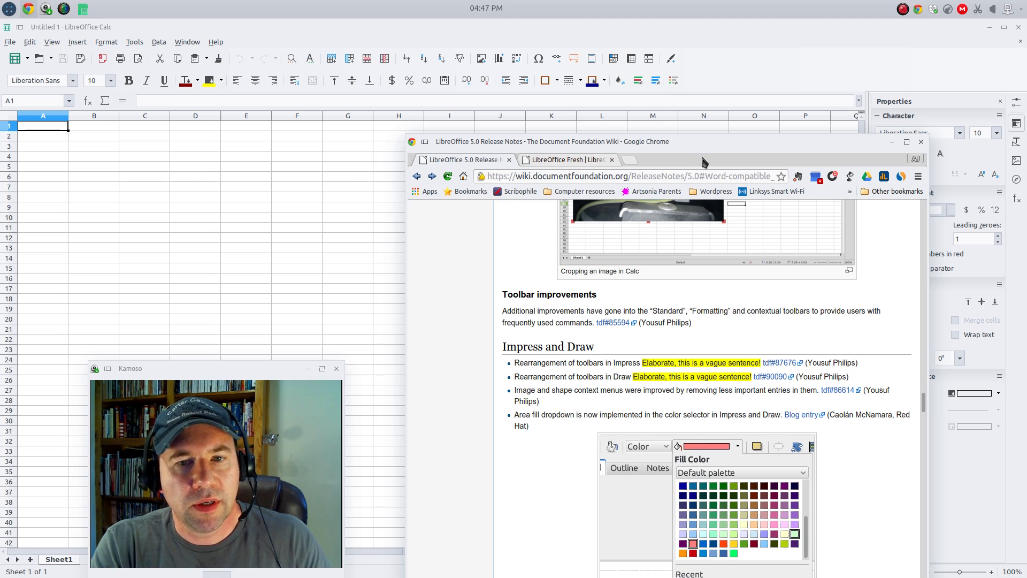
pyautogui.moveTo(697, 151)
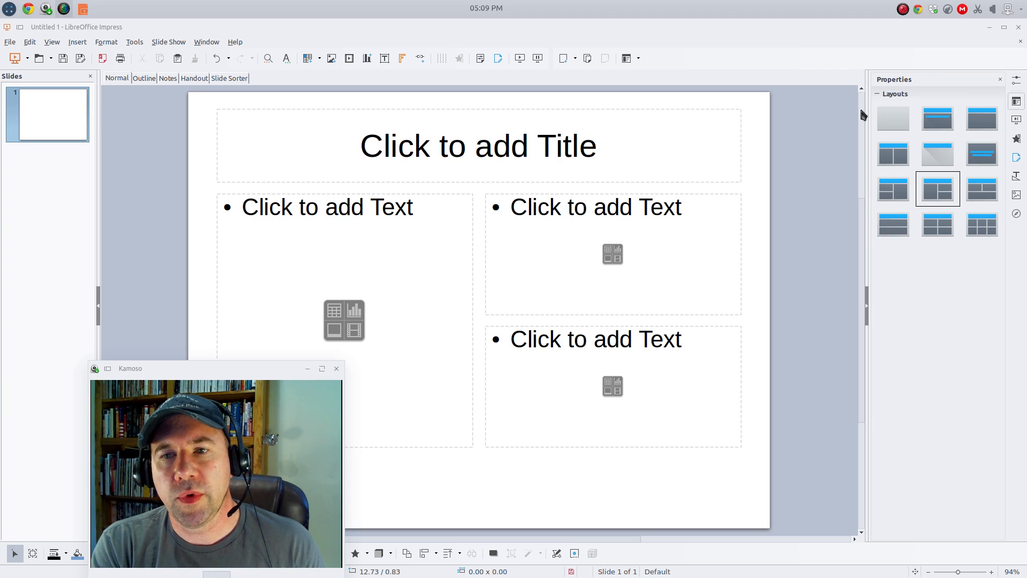
pyautogui.moveTo(832, 206)
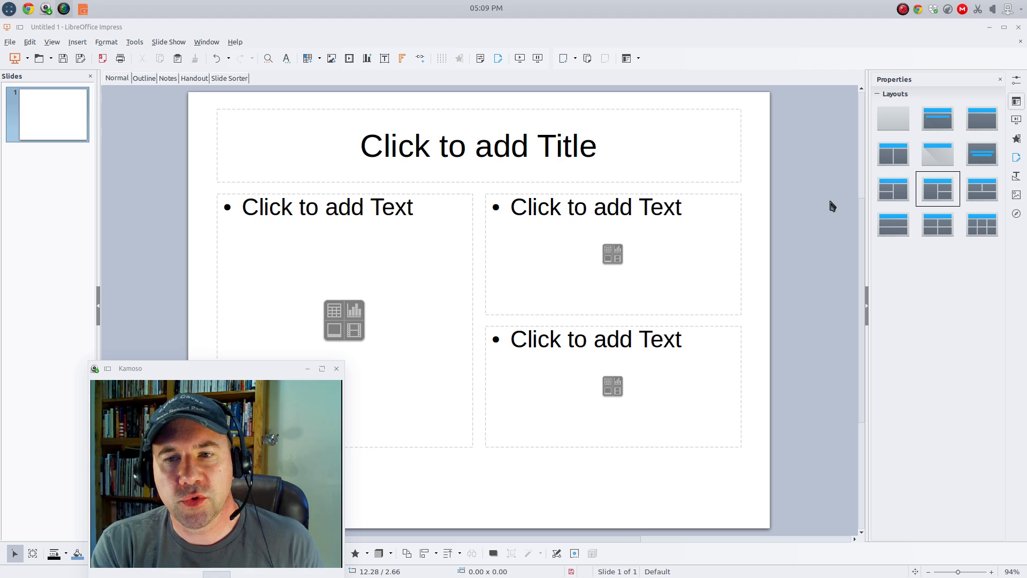
pyautogui.moveTo(938, 321)
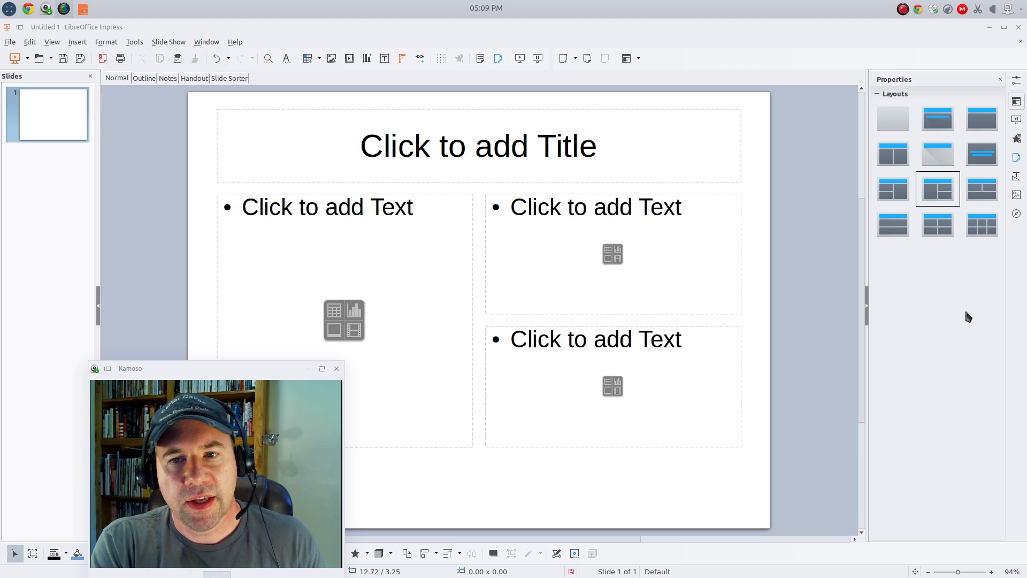
pyautogui.moveTo(801, 437)
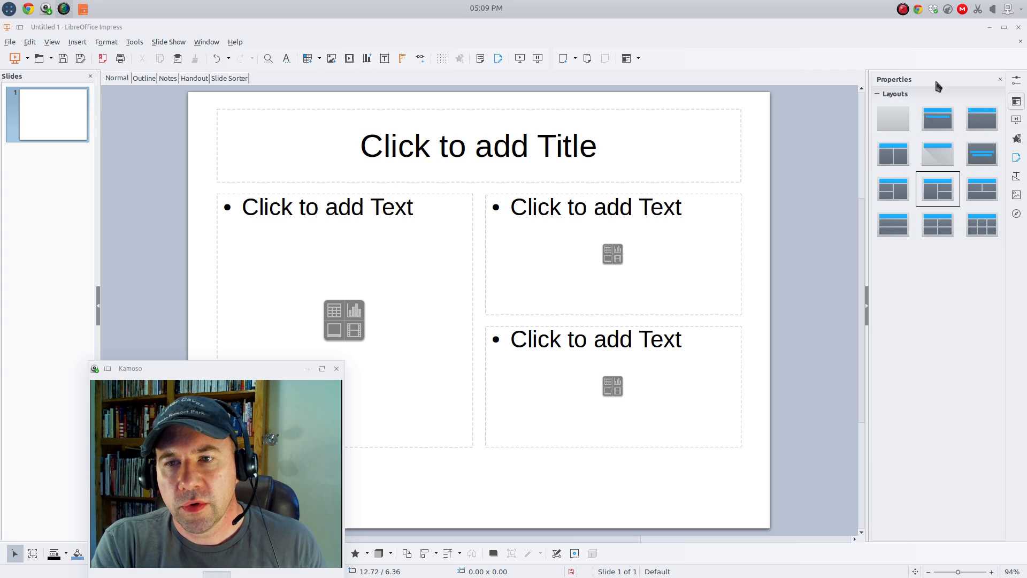
# Set the slide layout to 'Title and 2 Content'
pyautogui.click(937, 118)
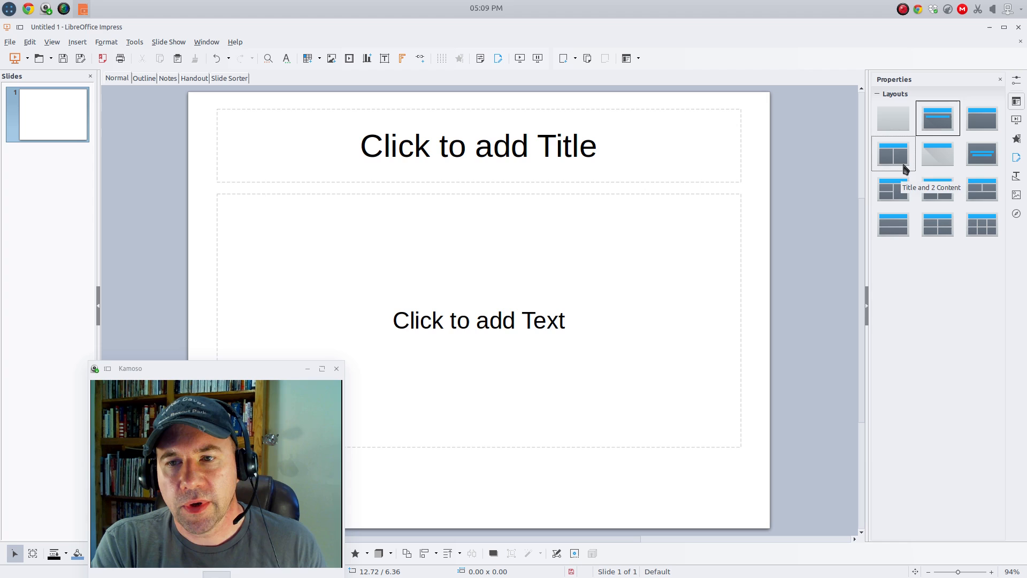
pyautogui.click(893, 153)
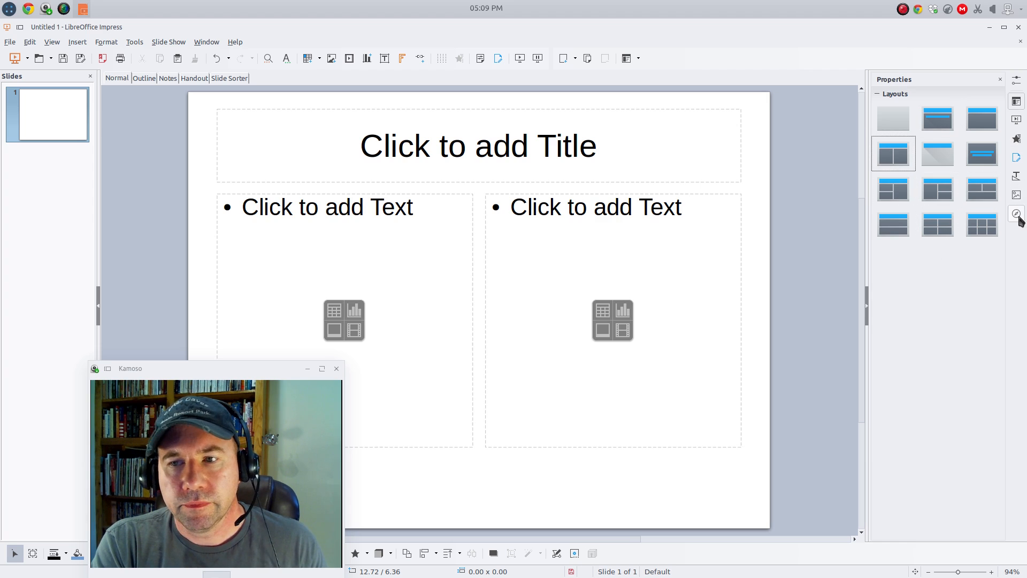
# Browse the Arrows theme images in the sidebar Gallery
pyautogui.click(1016, 119)
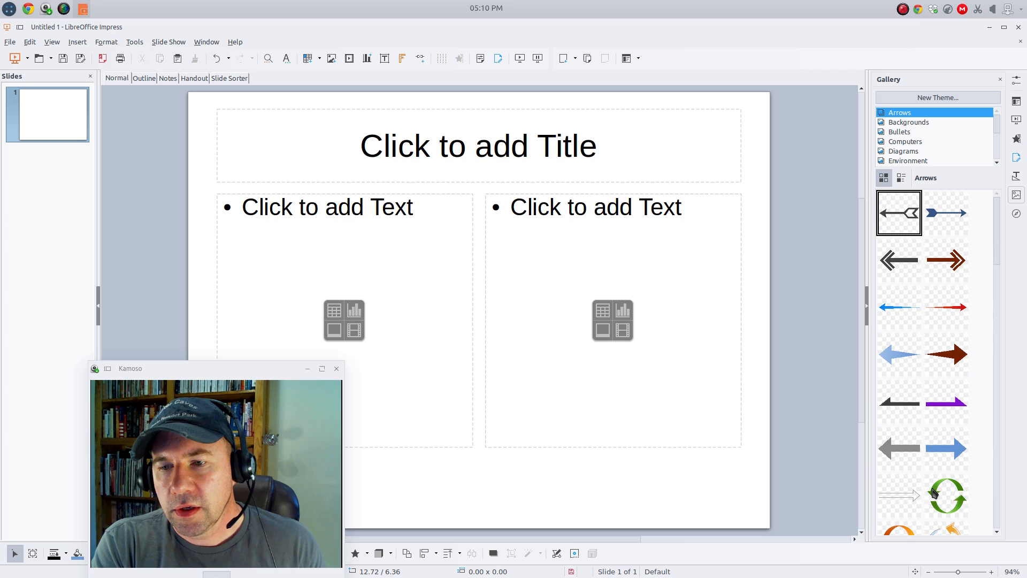
pyautogui.scroll(-3)
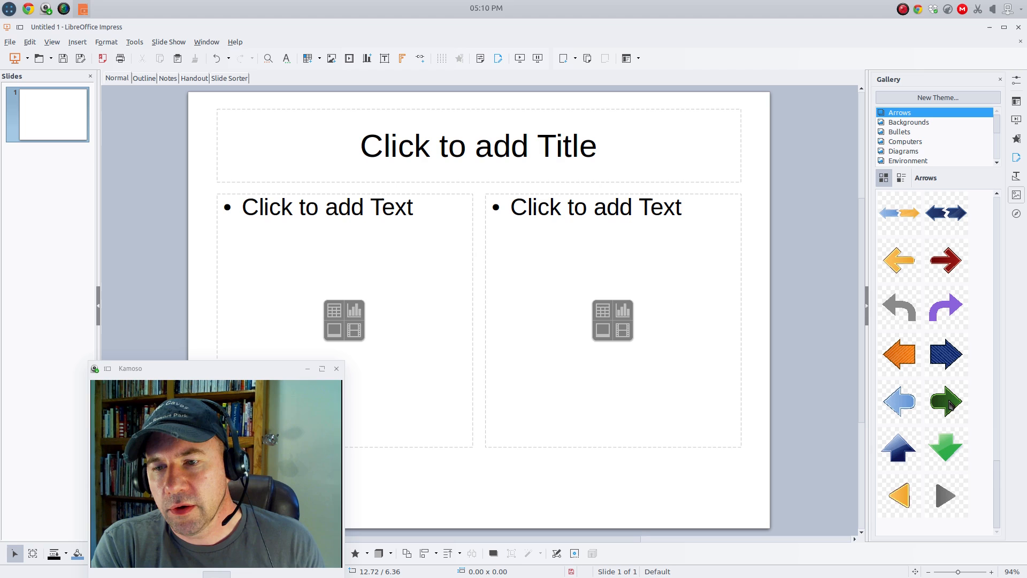
pyautogui.scroll(-3)
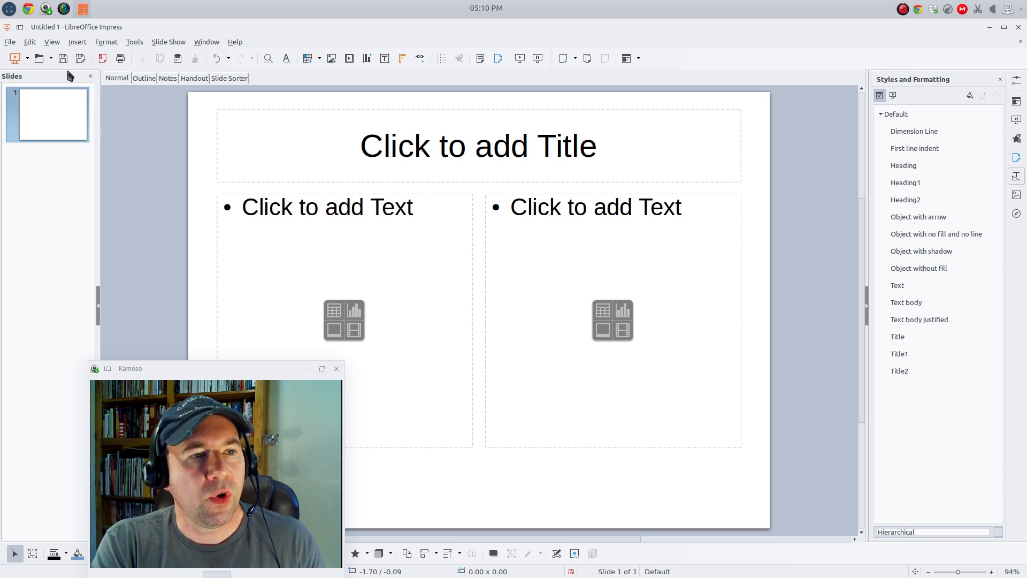
pyautogui.moveTo(599, 411)
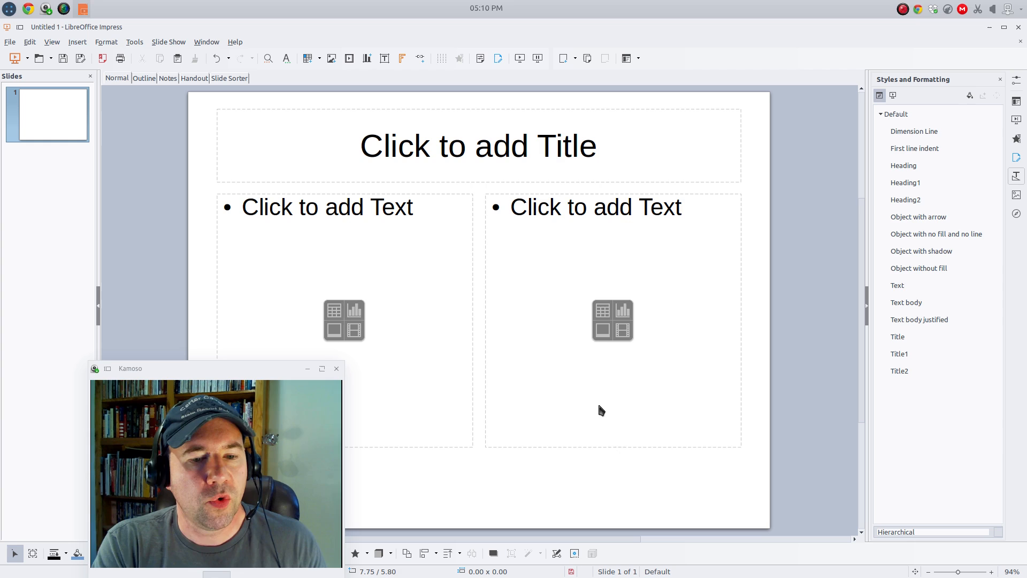
pyautogui.moveTo(733, 467)
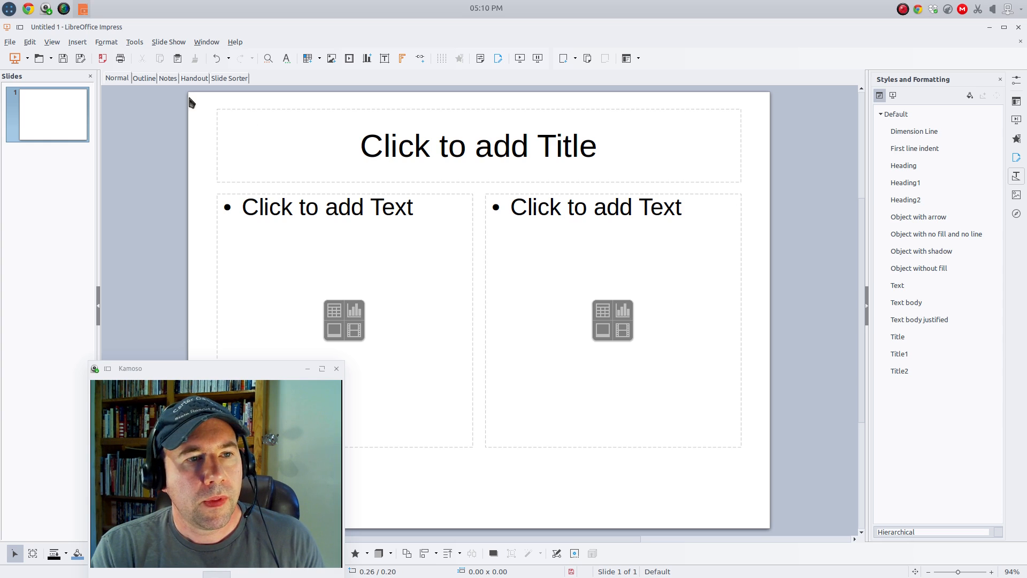
pyautogui.moveTo(386, 77)
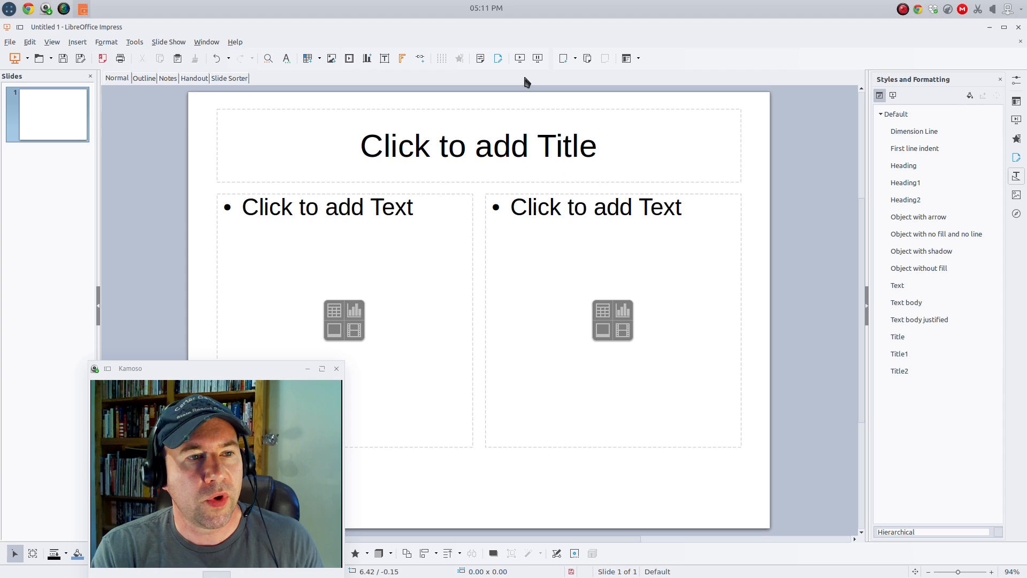
pyautogui.moveTo(490, 87)
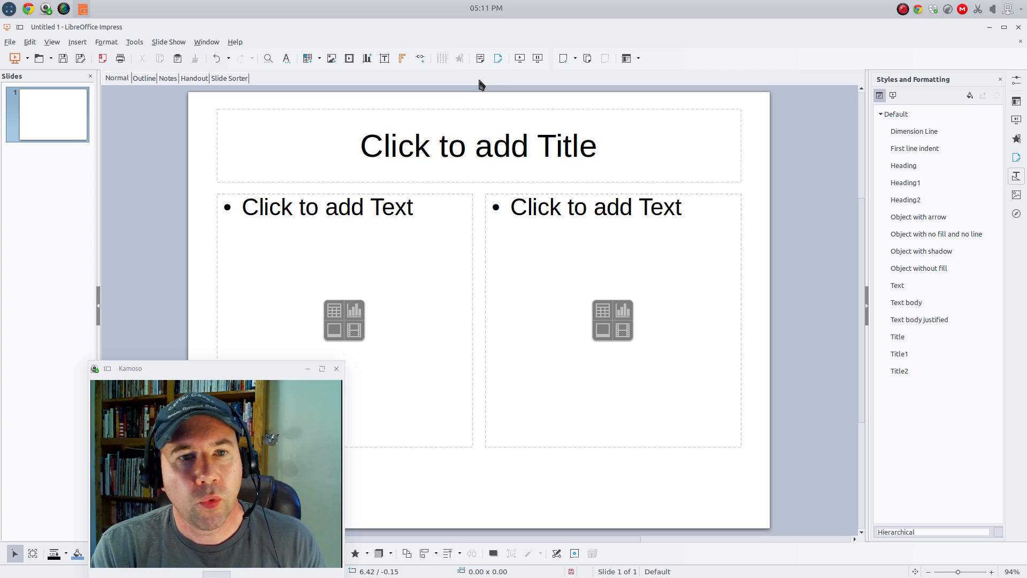
pyautogui.moveTo(109, 150)
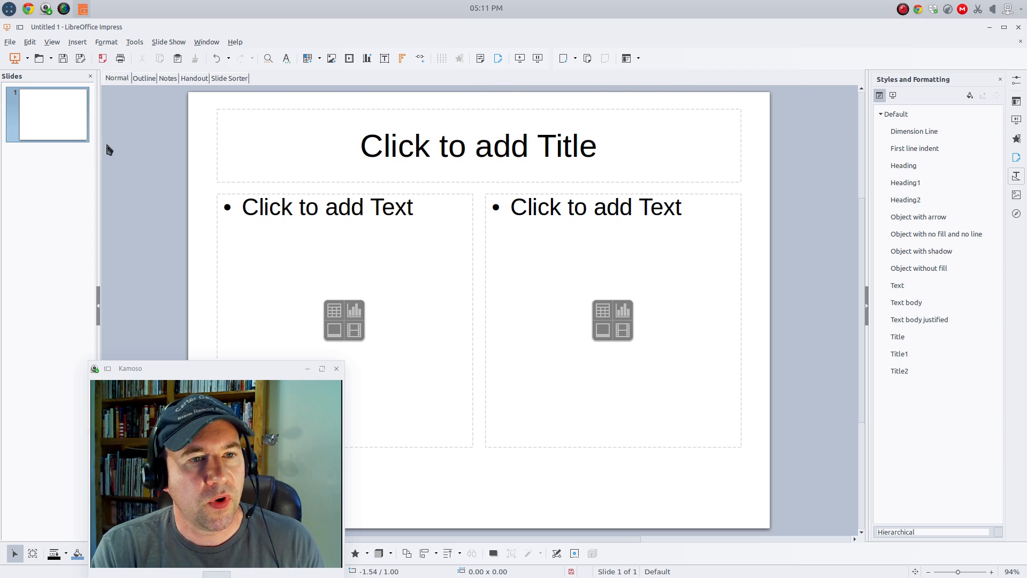
pyautogui.moveTo(716, 447)
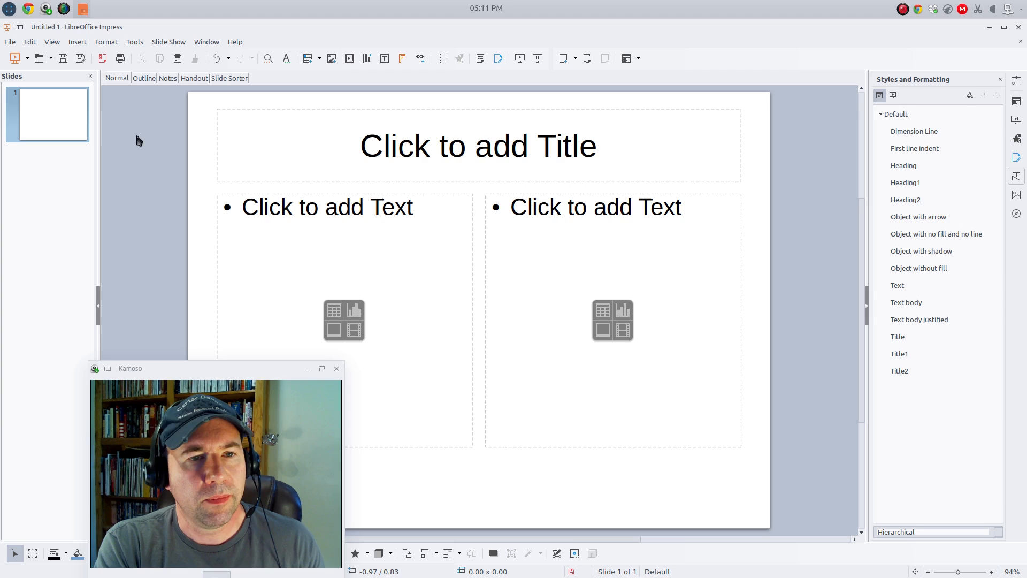
pyautogui.moveTo(847, 305)
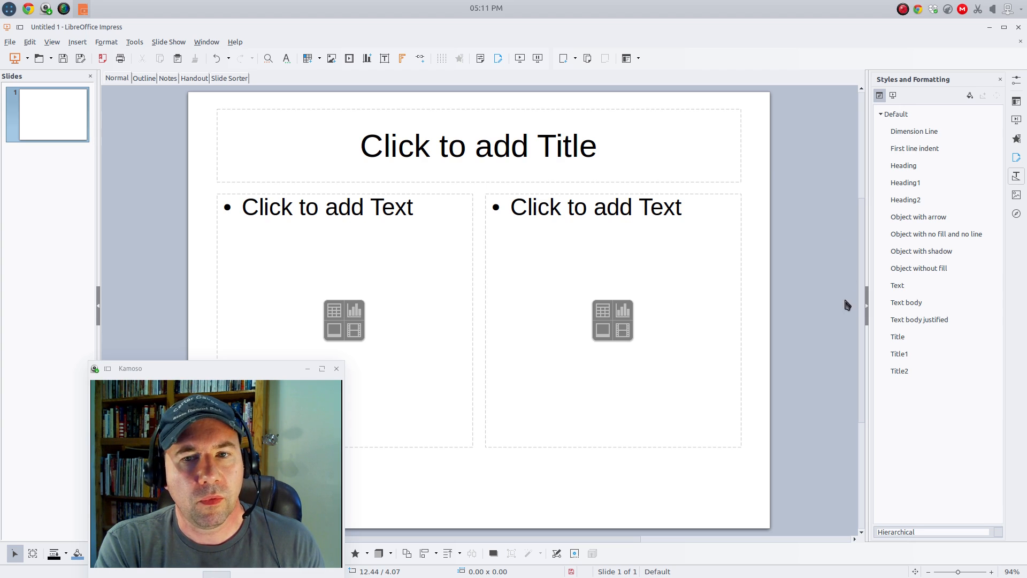